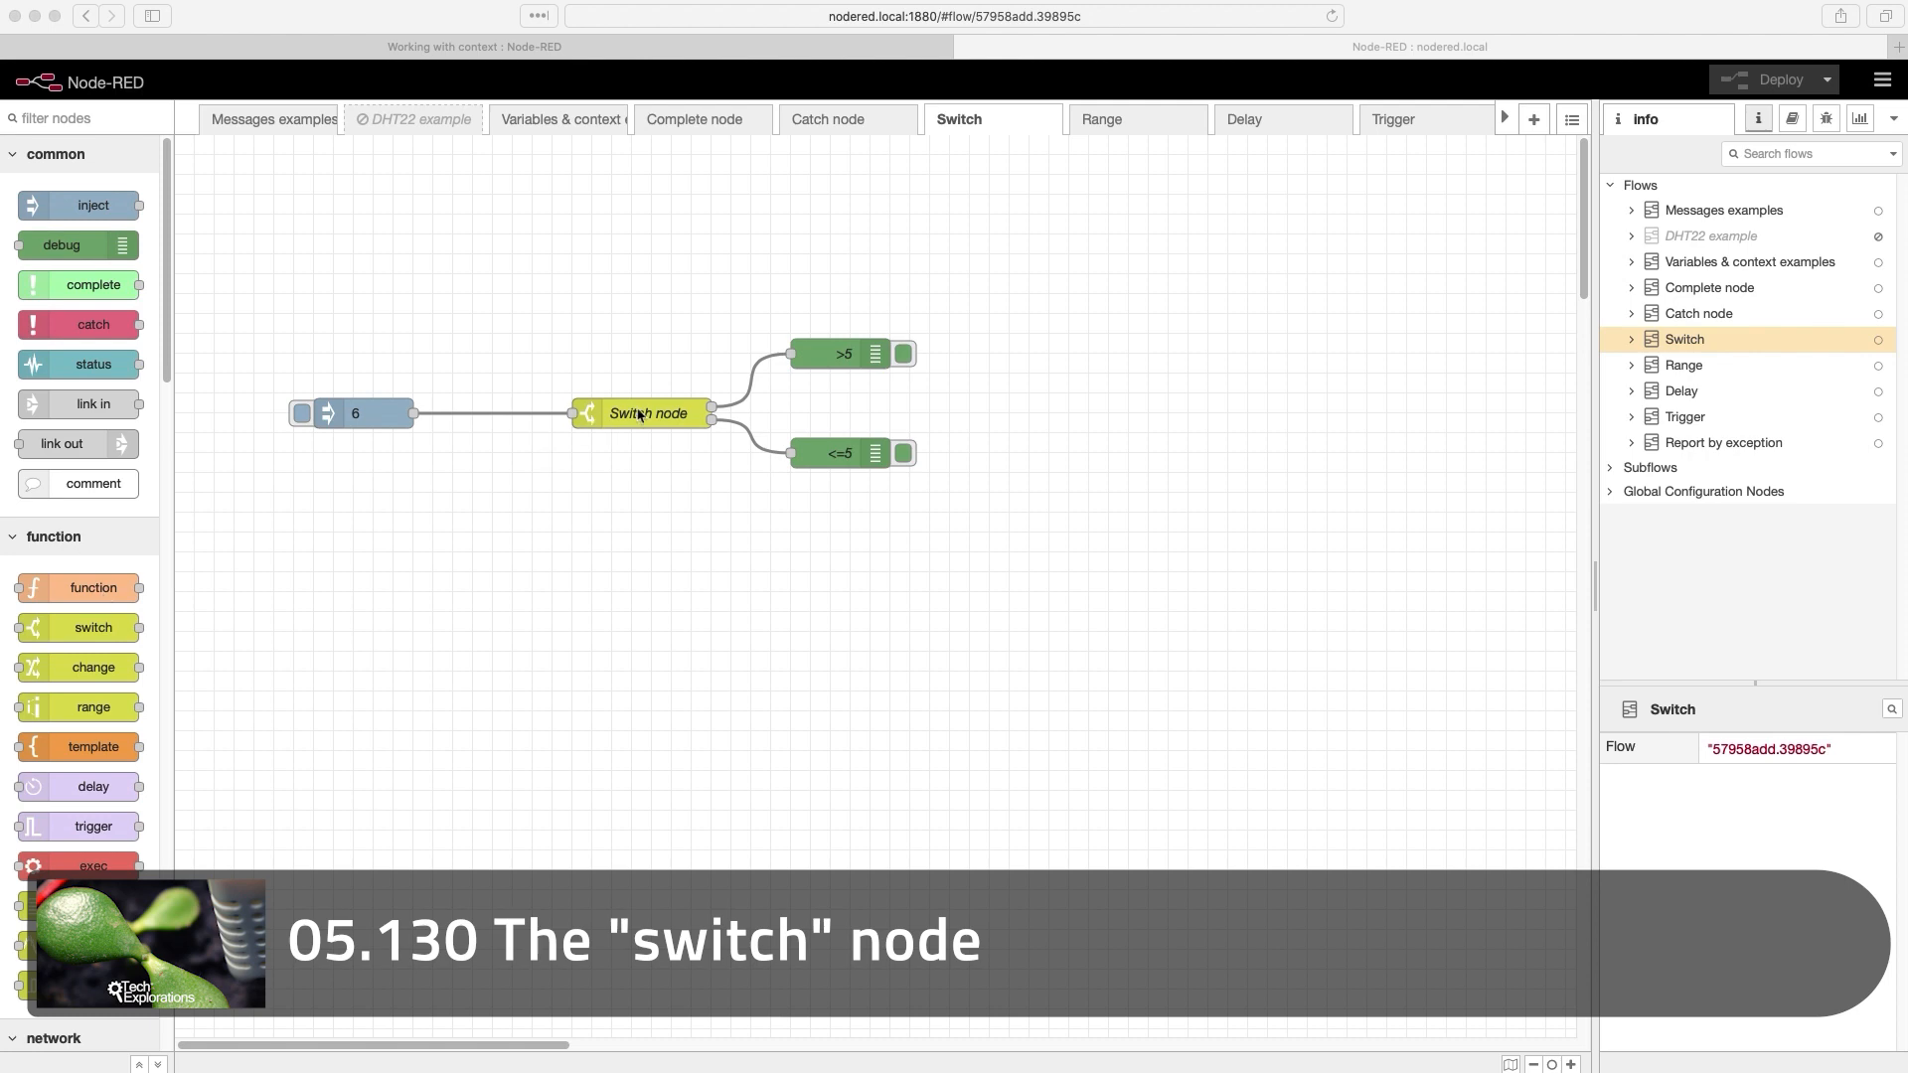
pyautogui.moveTo(85, 533)
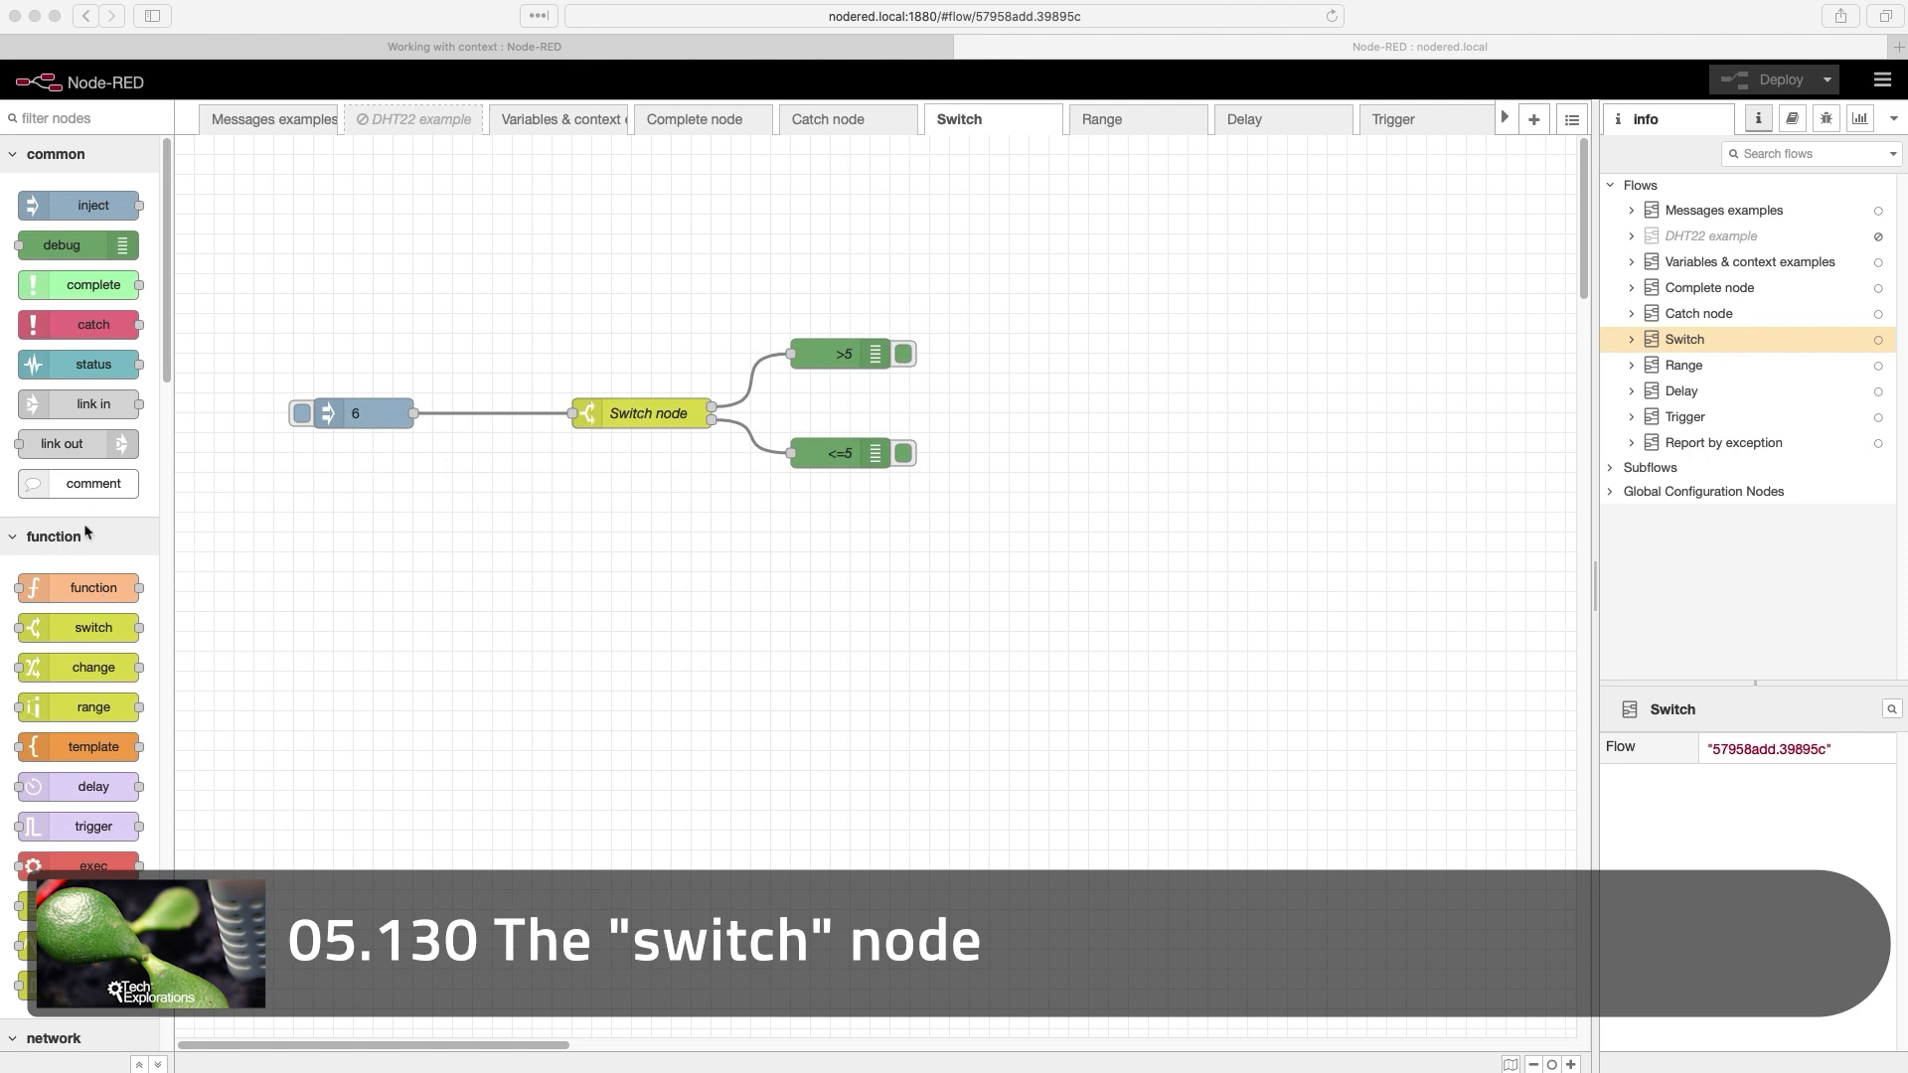
# - Show the Switch node's rules on msg.payload (> 5, <= 5) and add extra rule slots
pyautogui.click(645, 413)
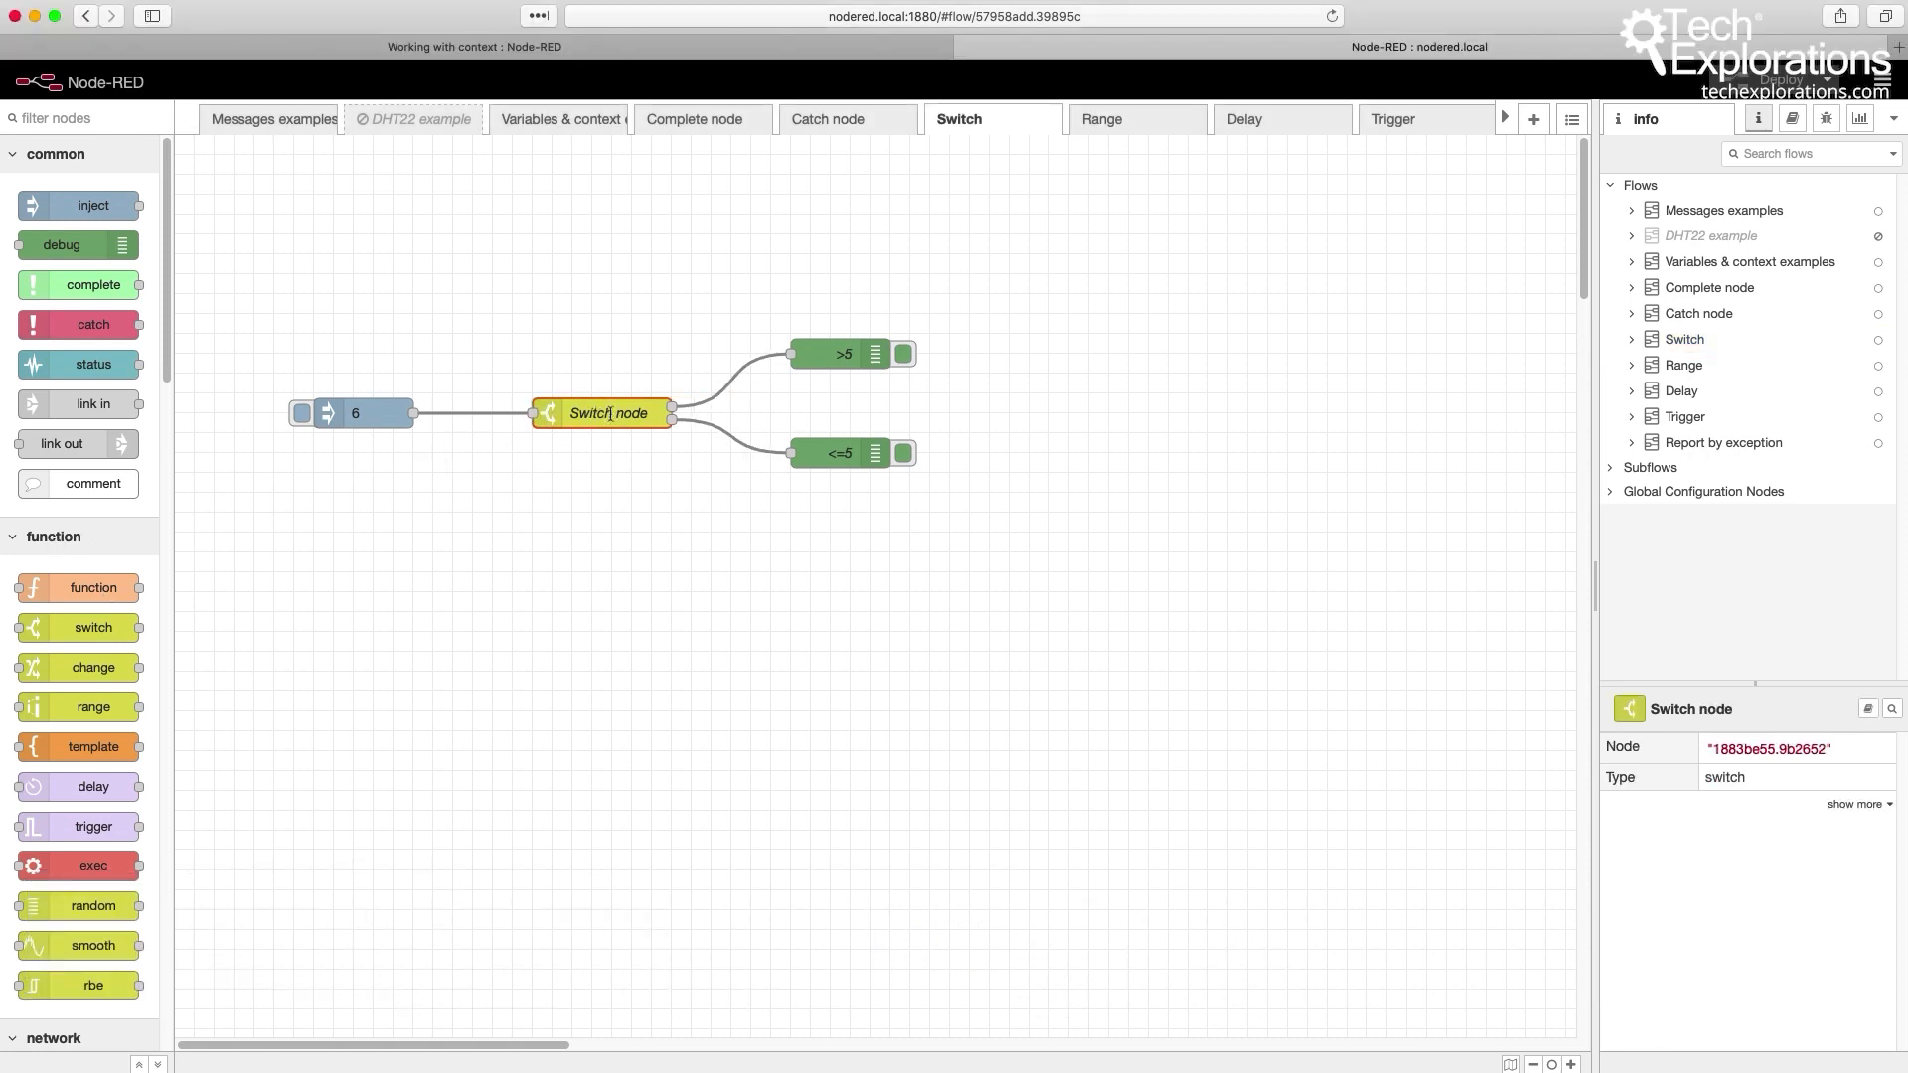
pyautogui.doubleClick(602, 413)
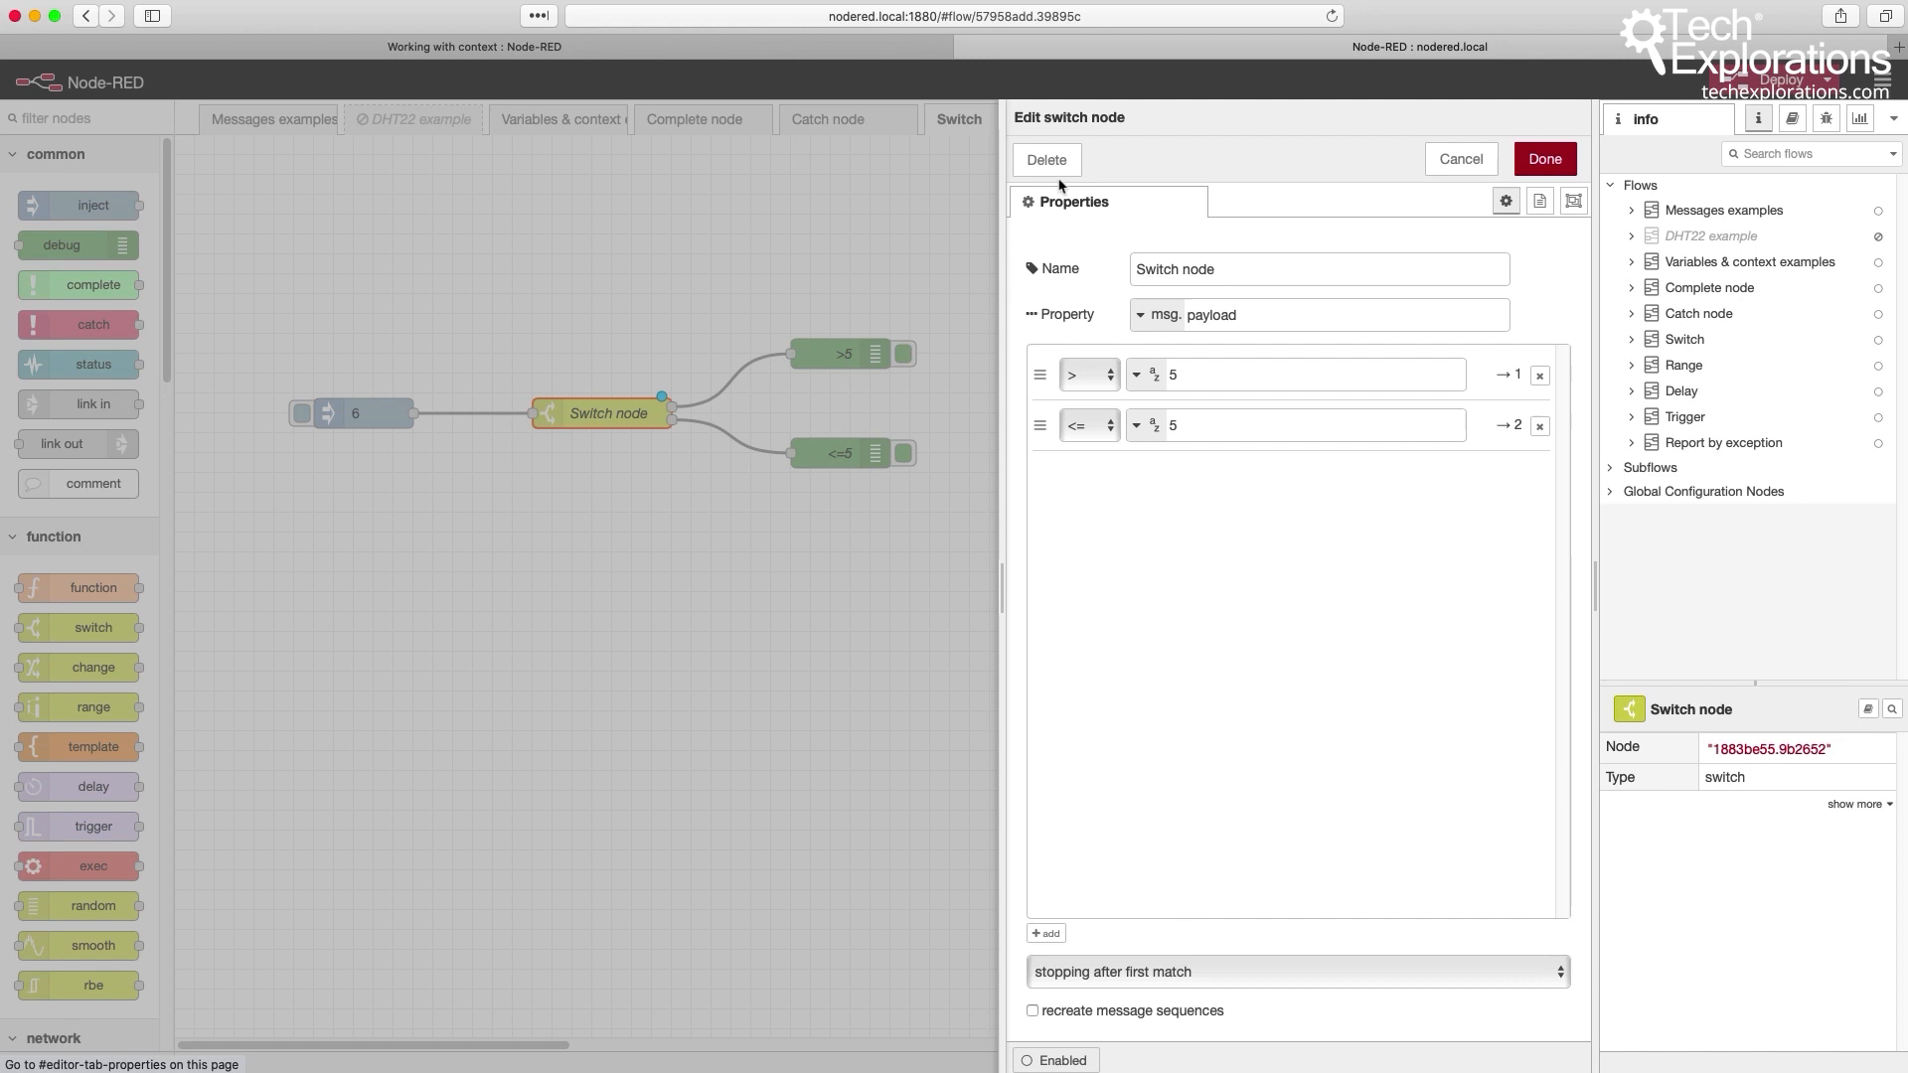
pyautogui.moveTo(1025, 977)
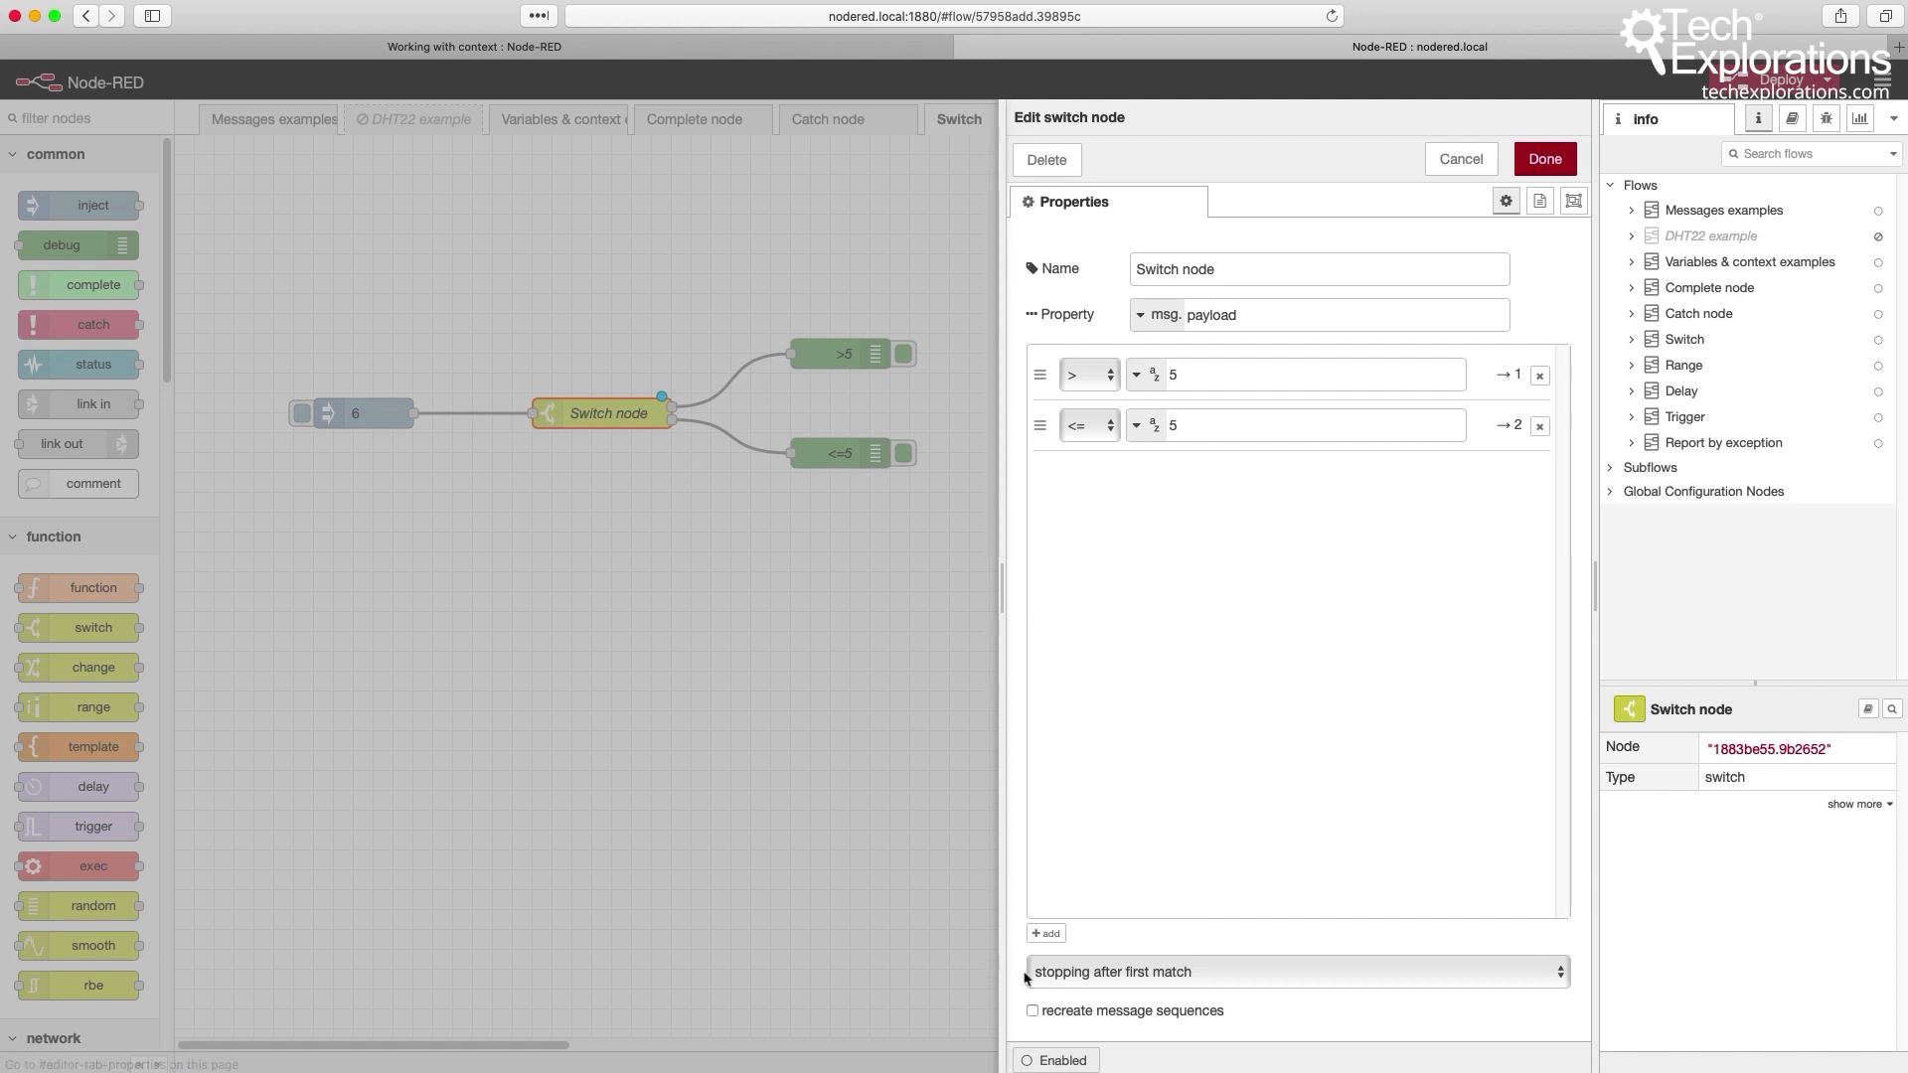
pyautogui.click(1043, 934)
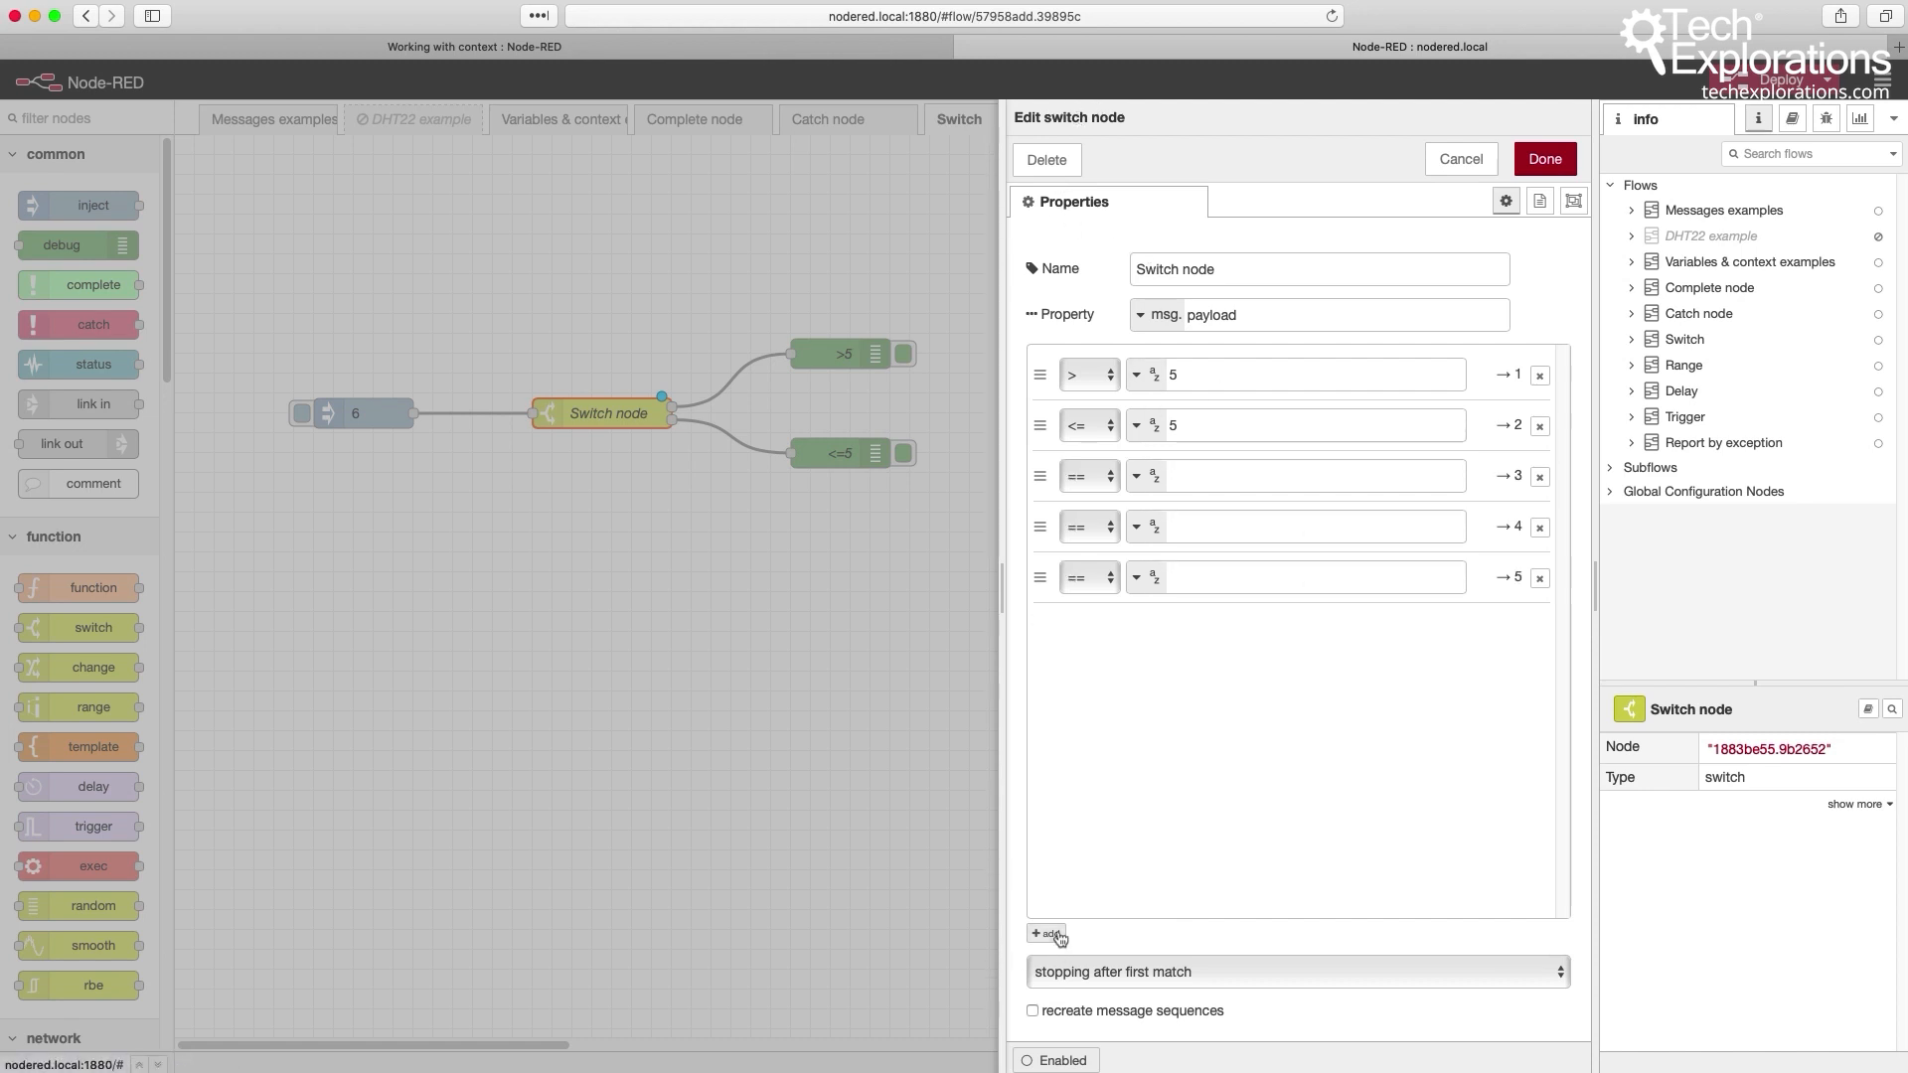
pyautogui.click(1538, 576)
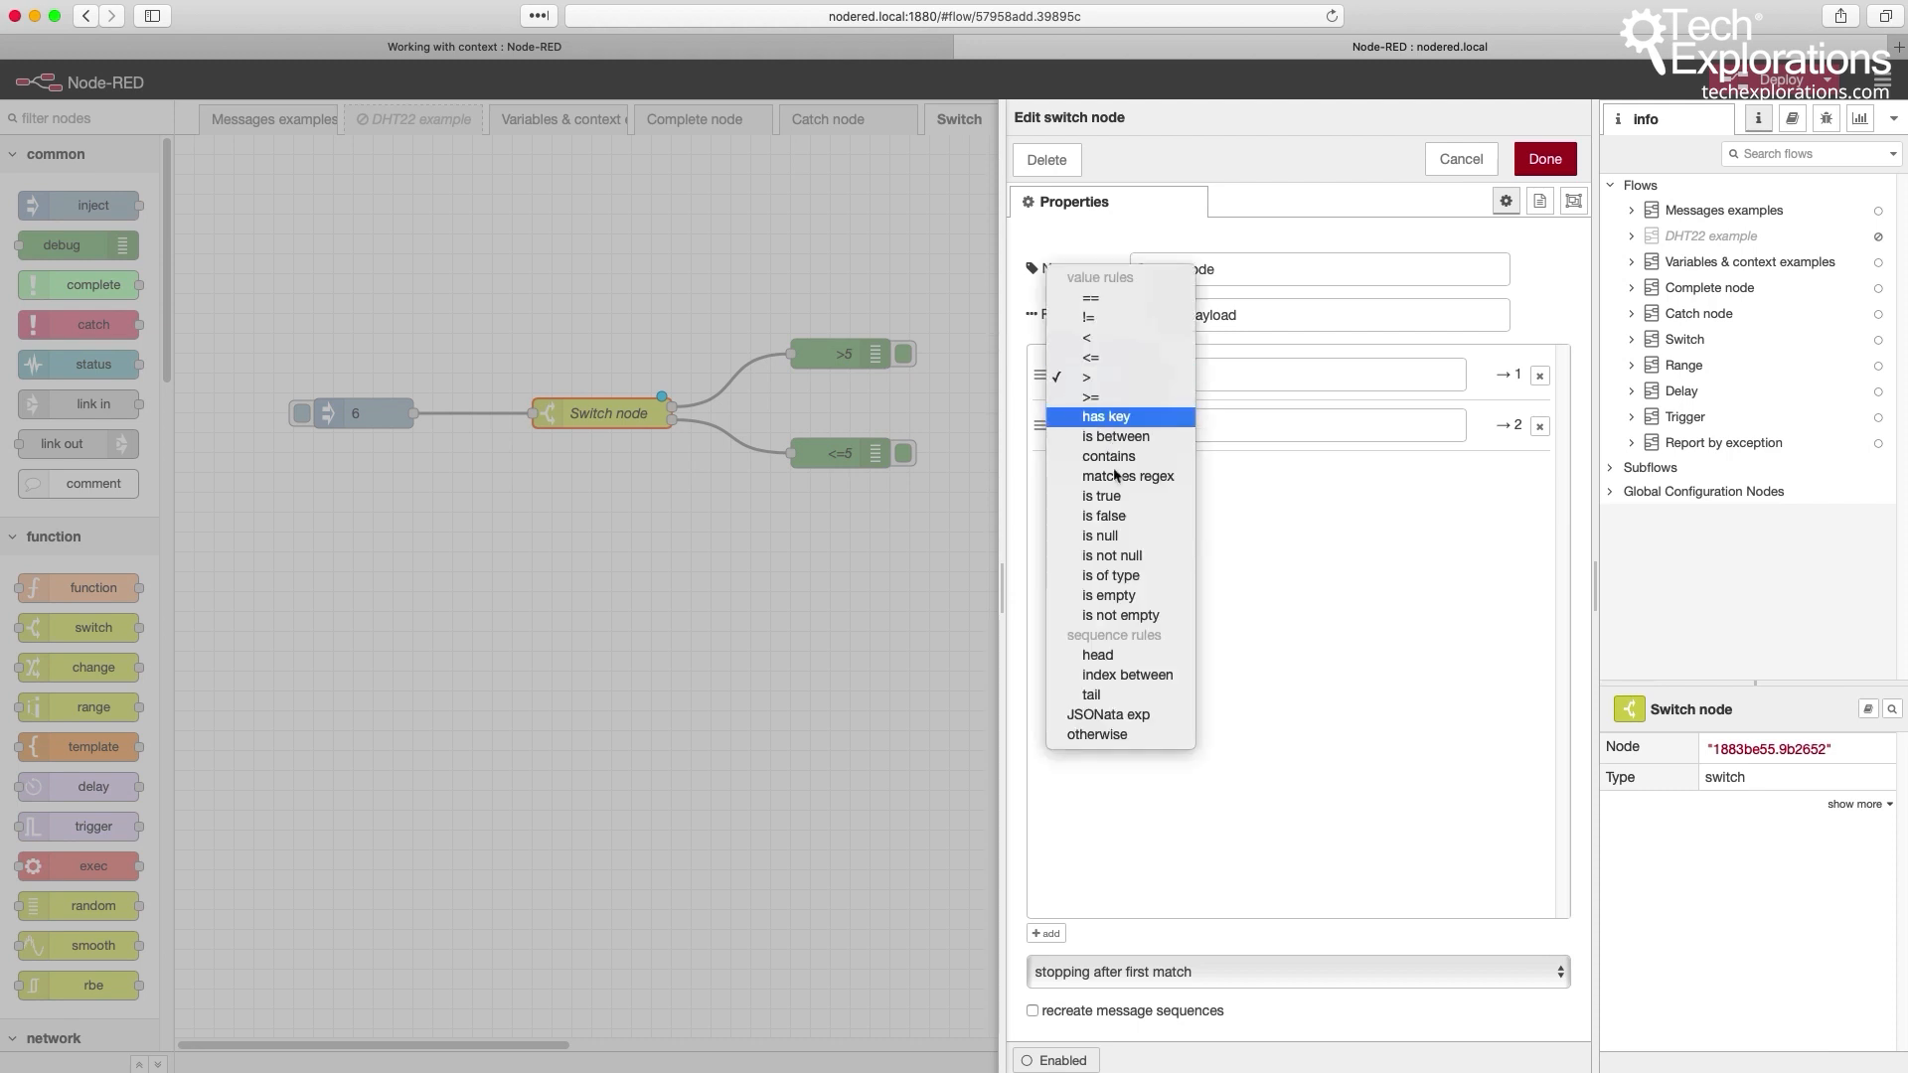
pyautogui.moveTo(1107, 516)
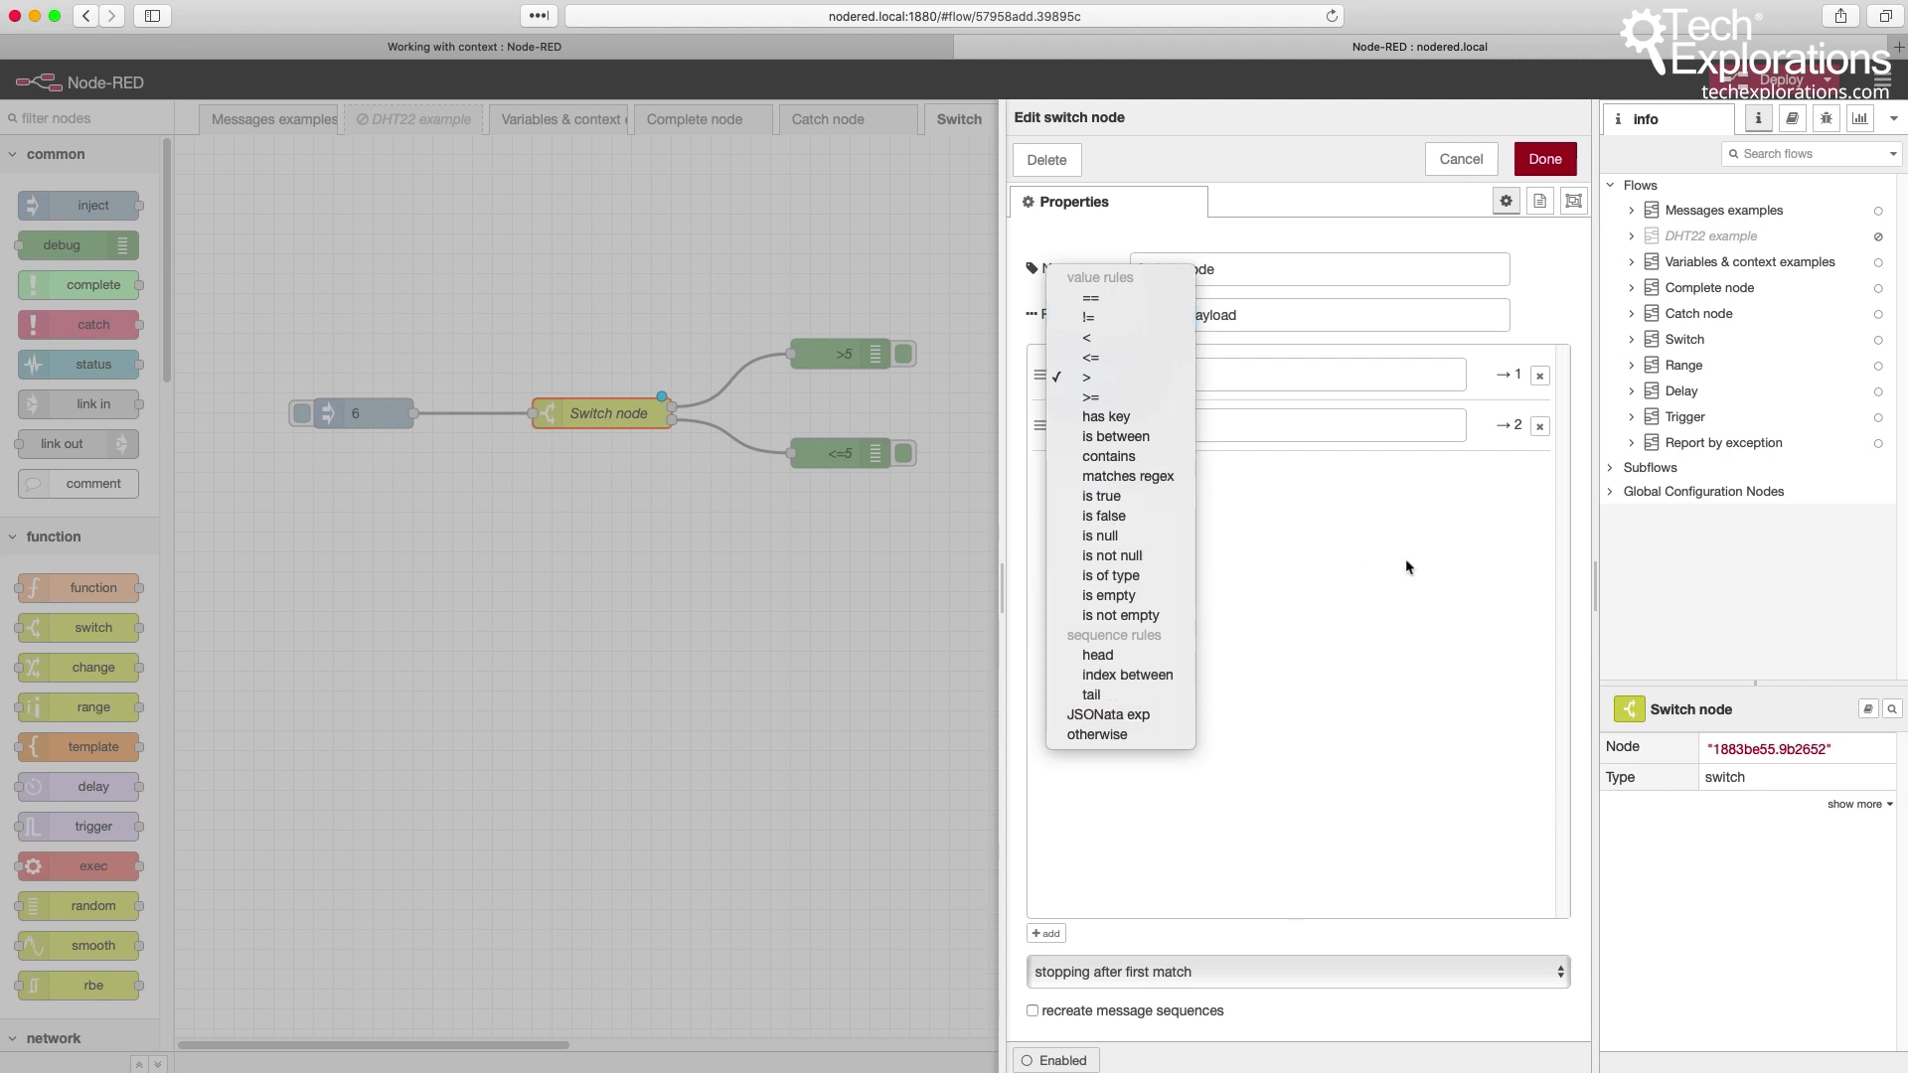
pyautogui.click(1087, 378)
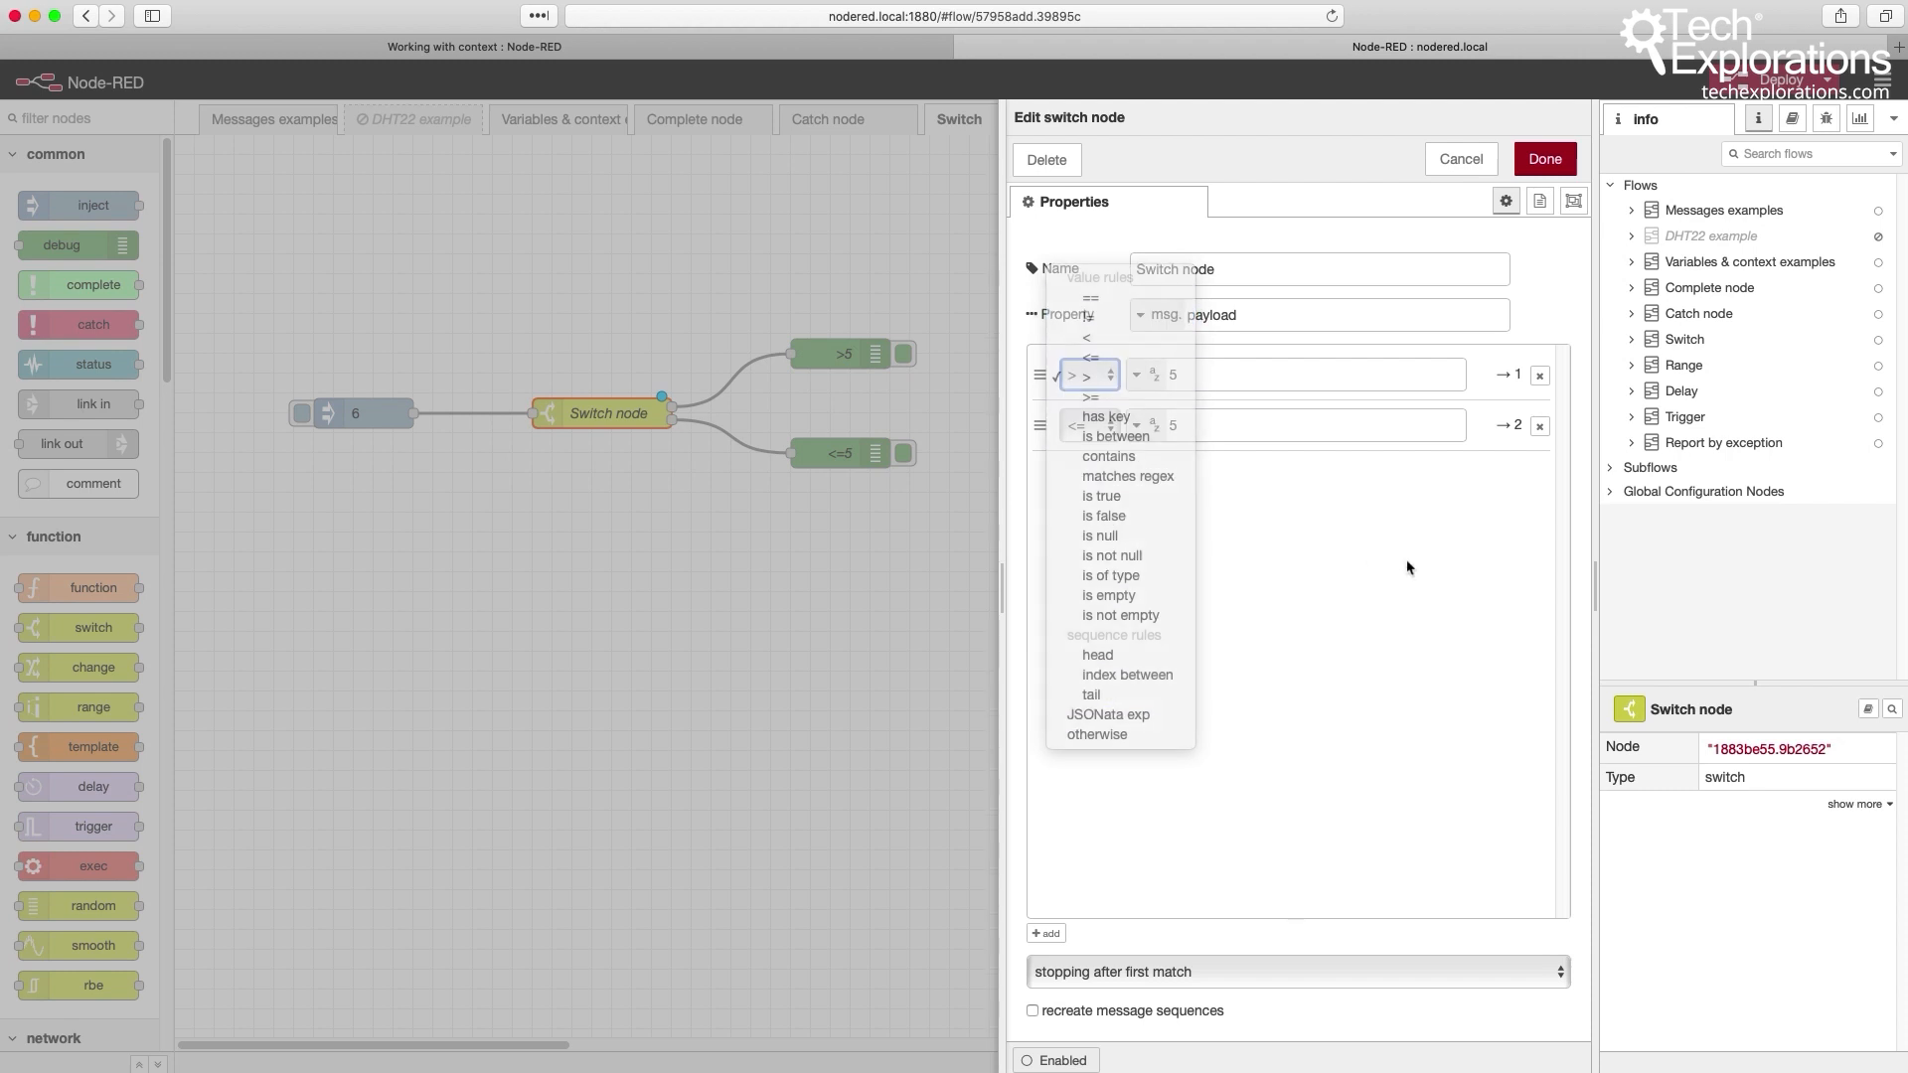
pyautogui.click(1293, 971)
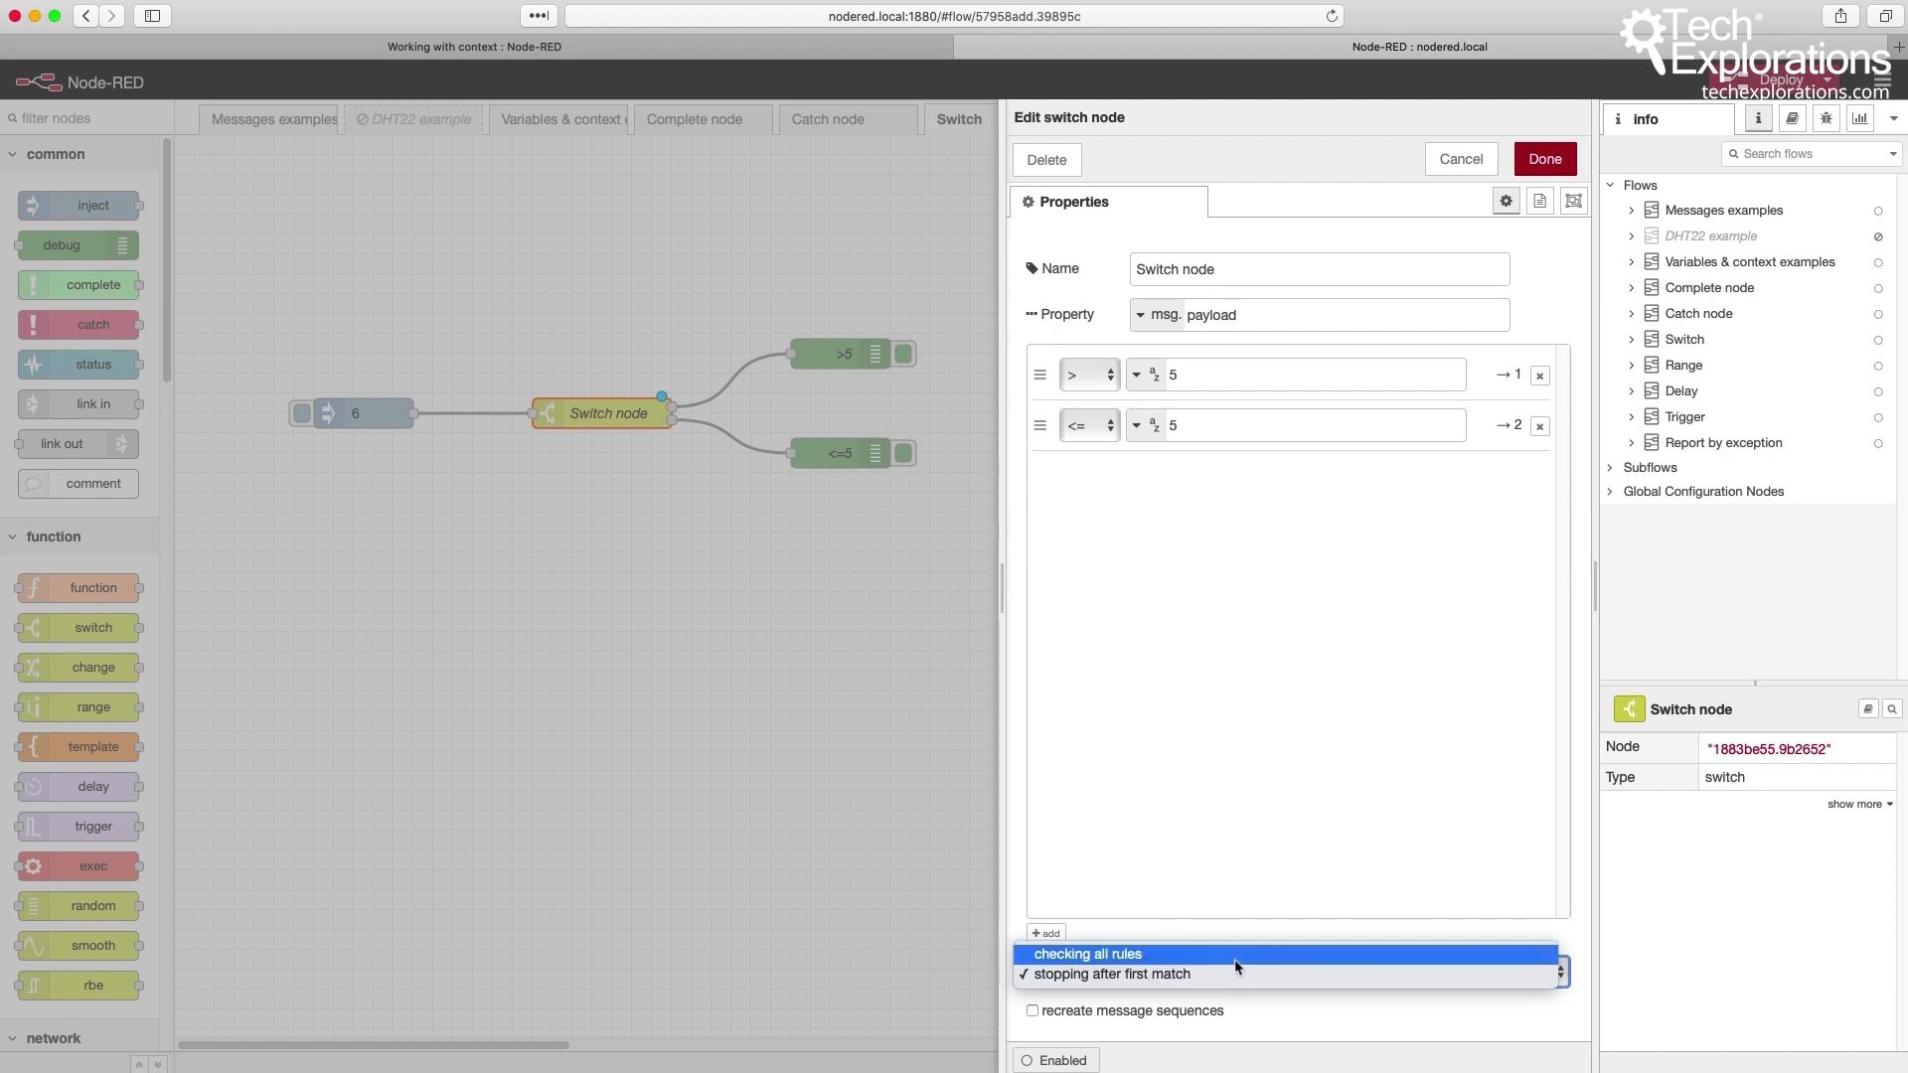
pyautogui.click(1087, 951)
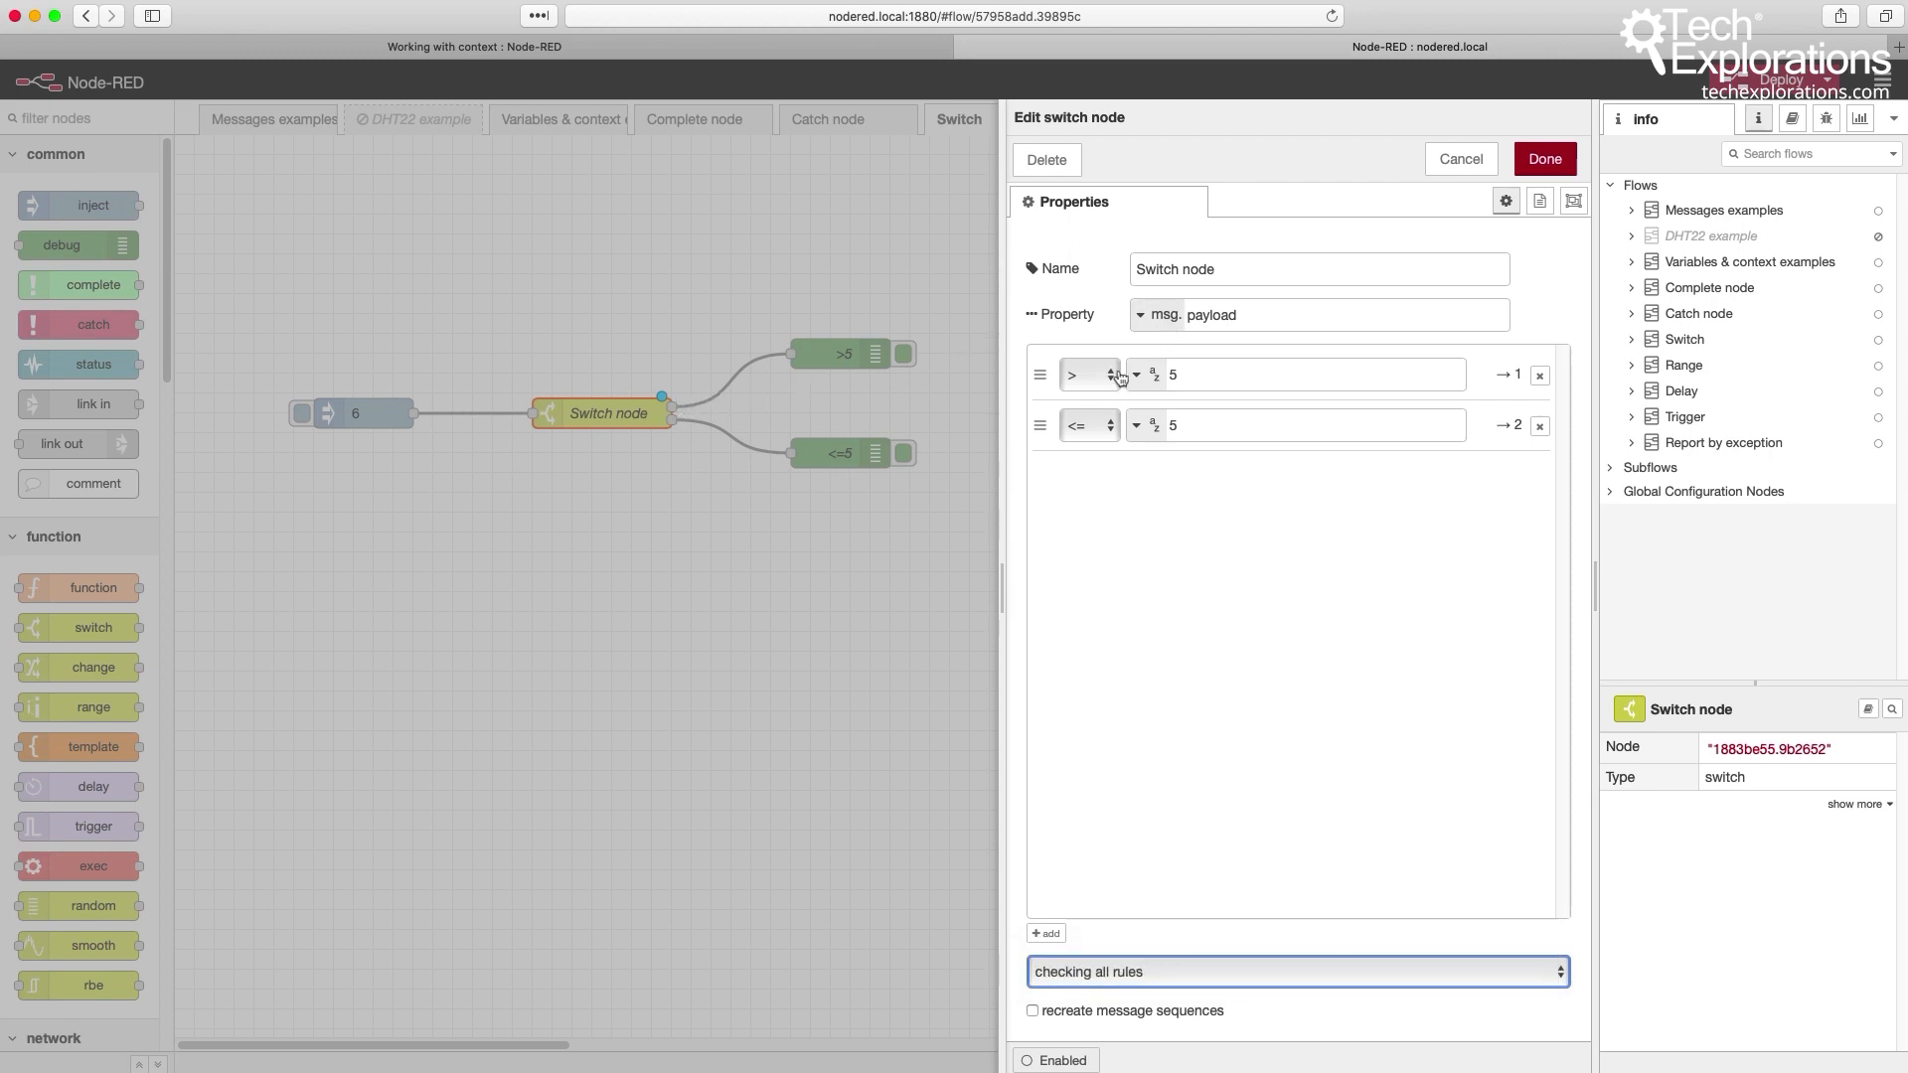
pyautogui.click(1295, 971)
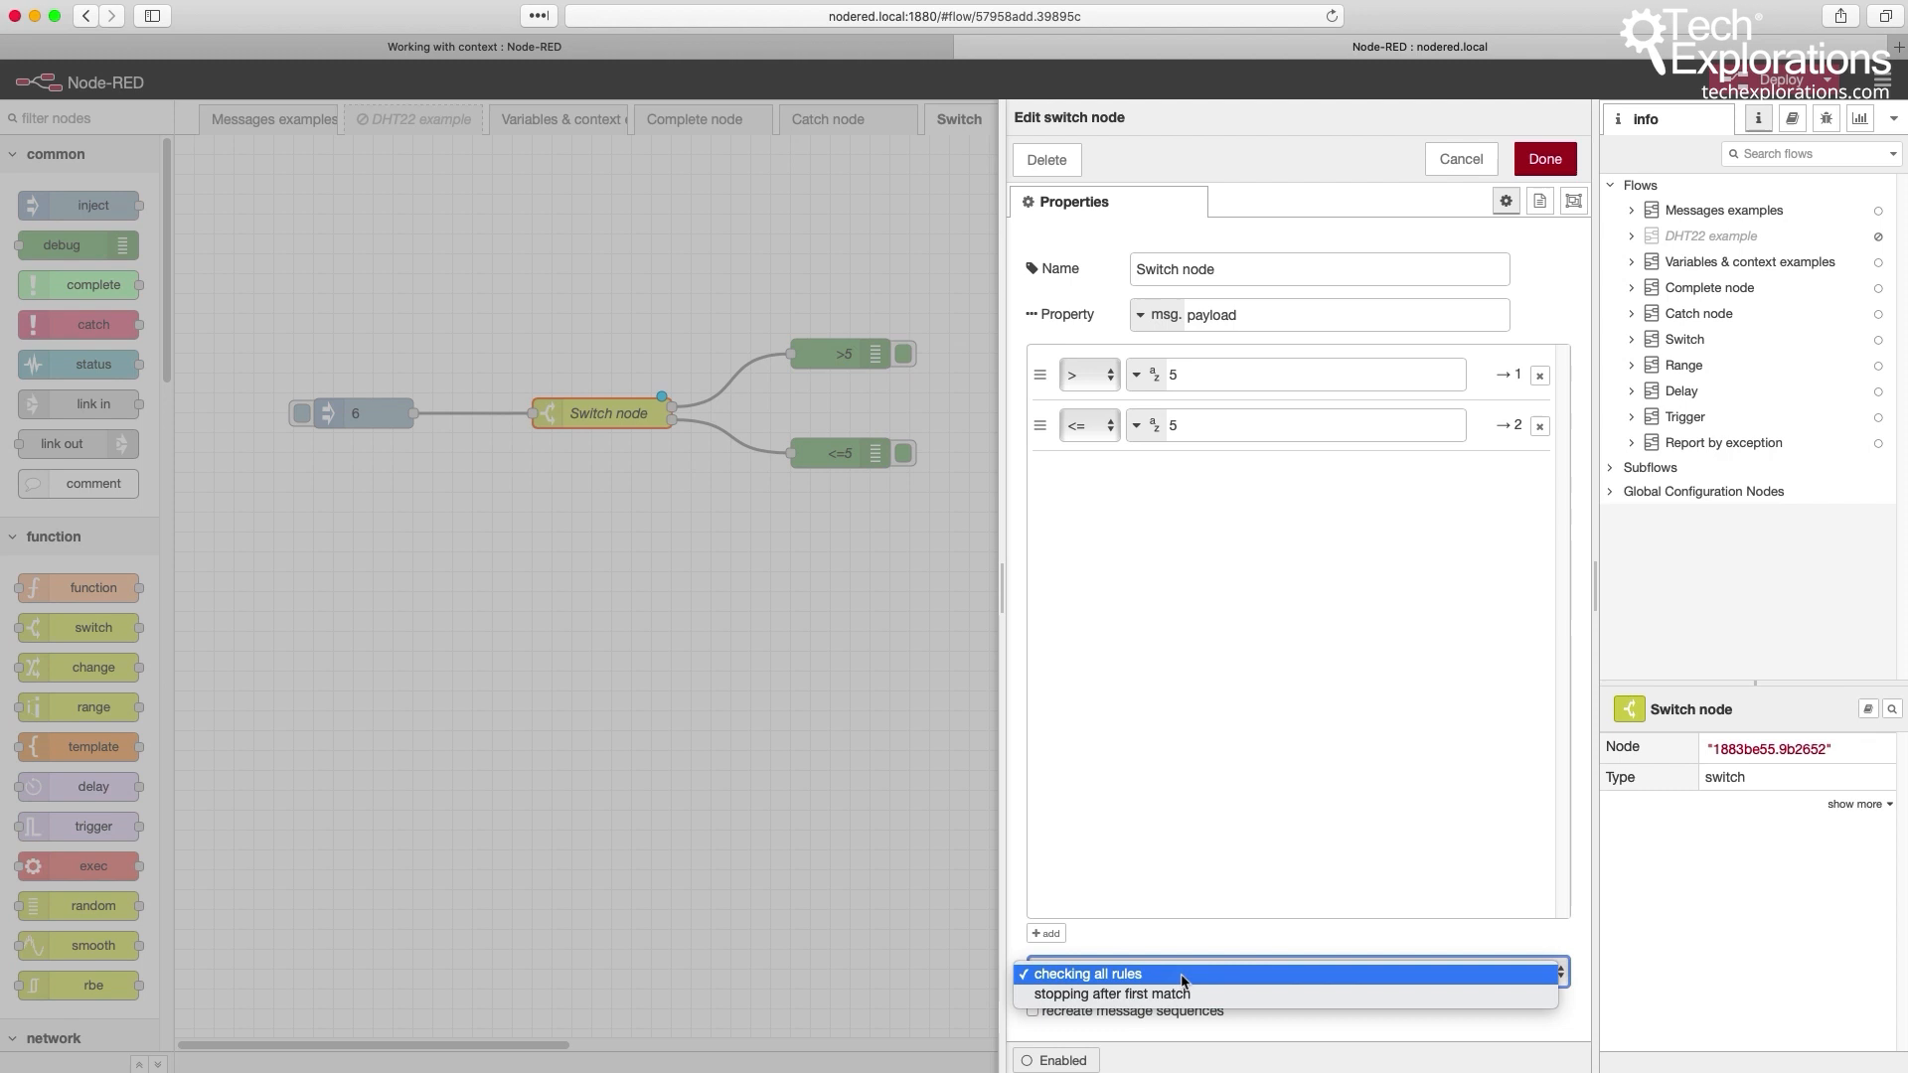
pyautogui.click(1111, 994)
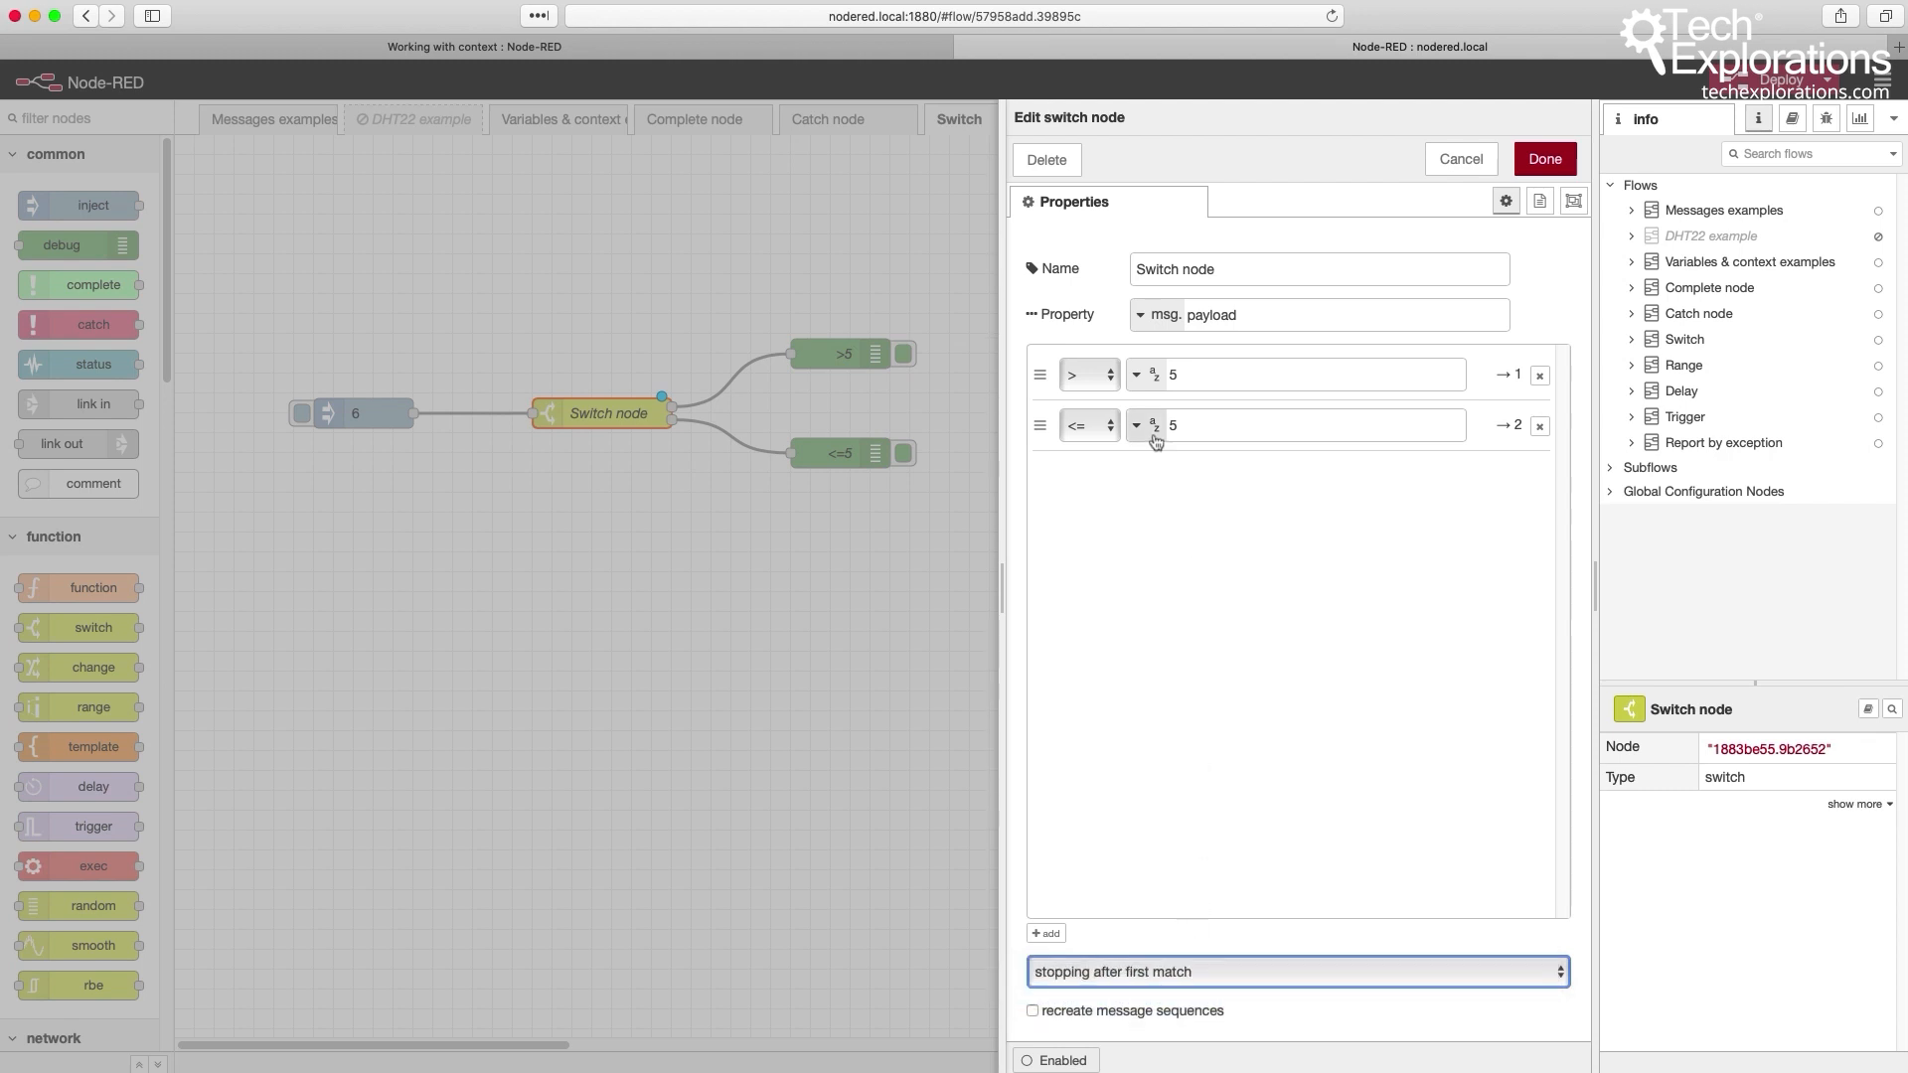
pyautogui.moveTo(1121, 453)
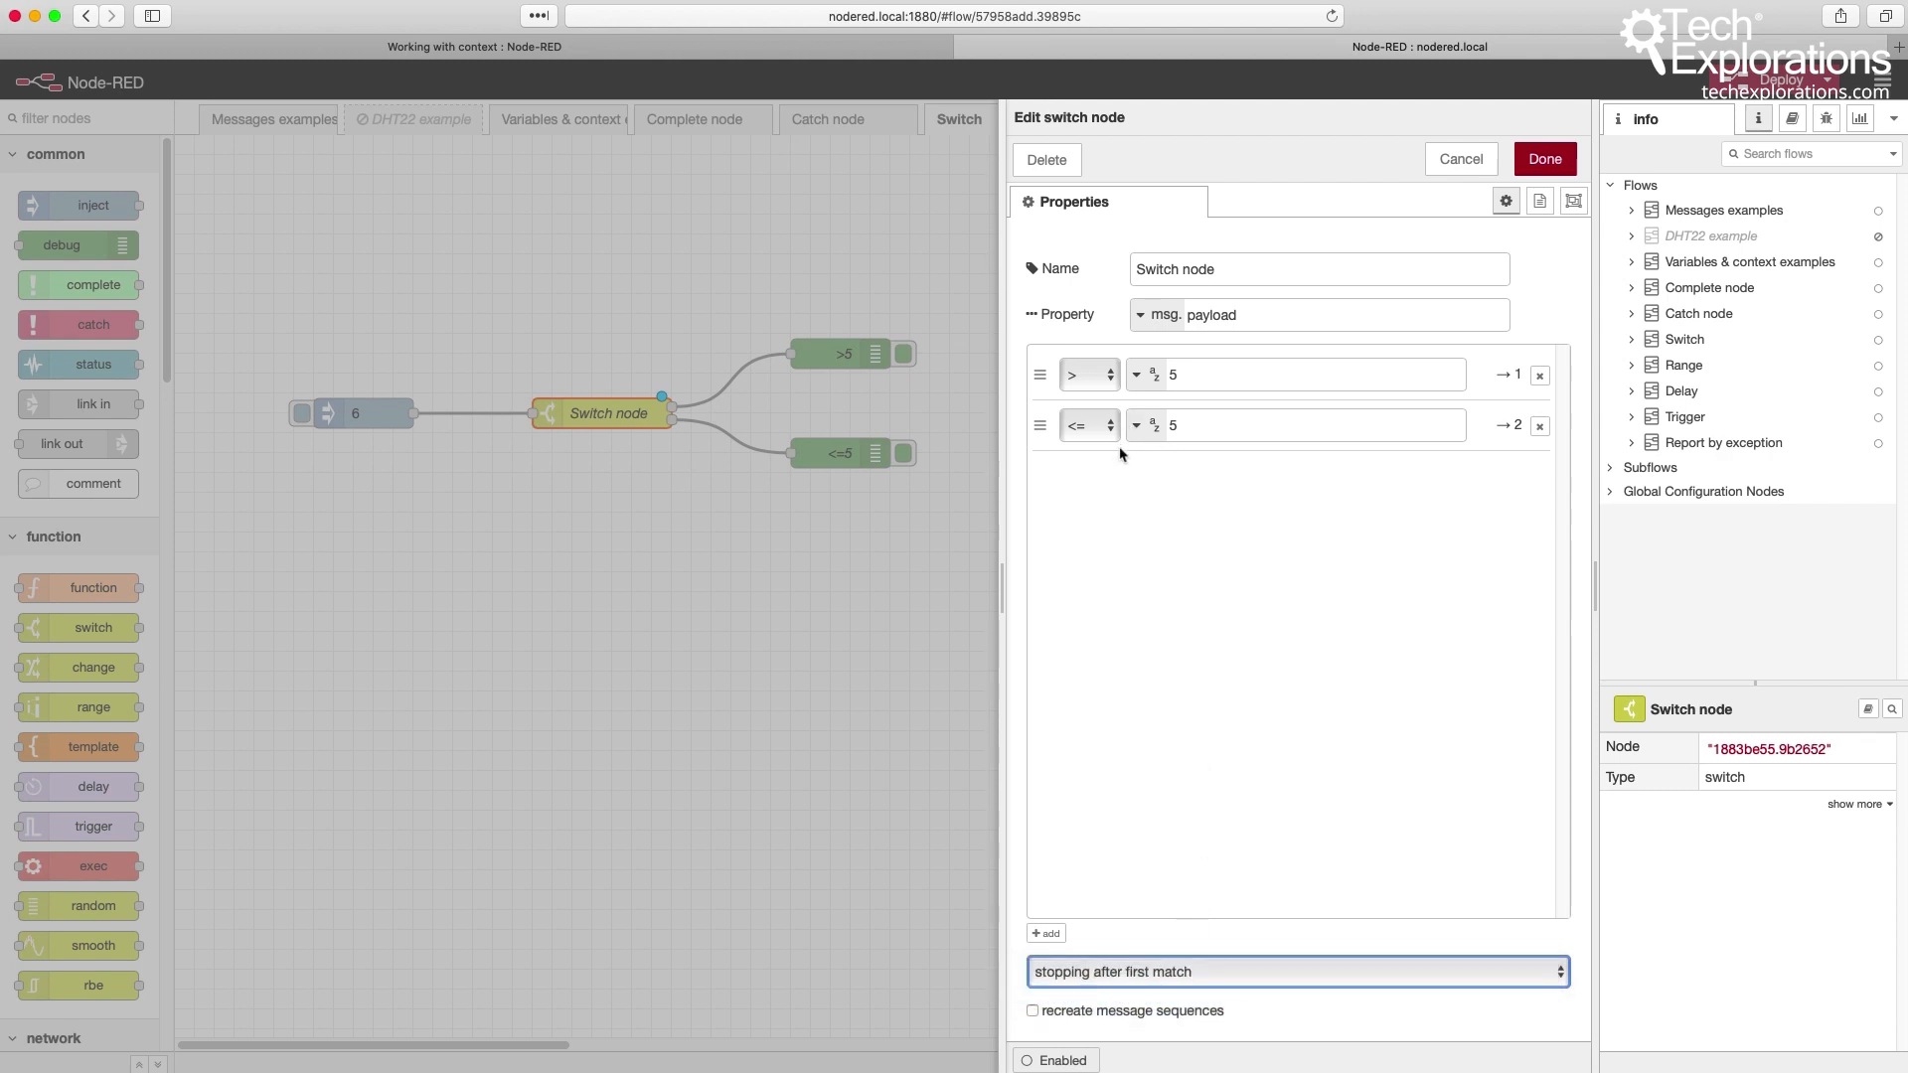
# - Review and confirm the inject node's payload of 6 feeding the switch node
pyautogui.click(1542, 158)
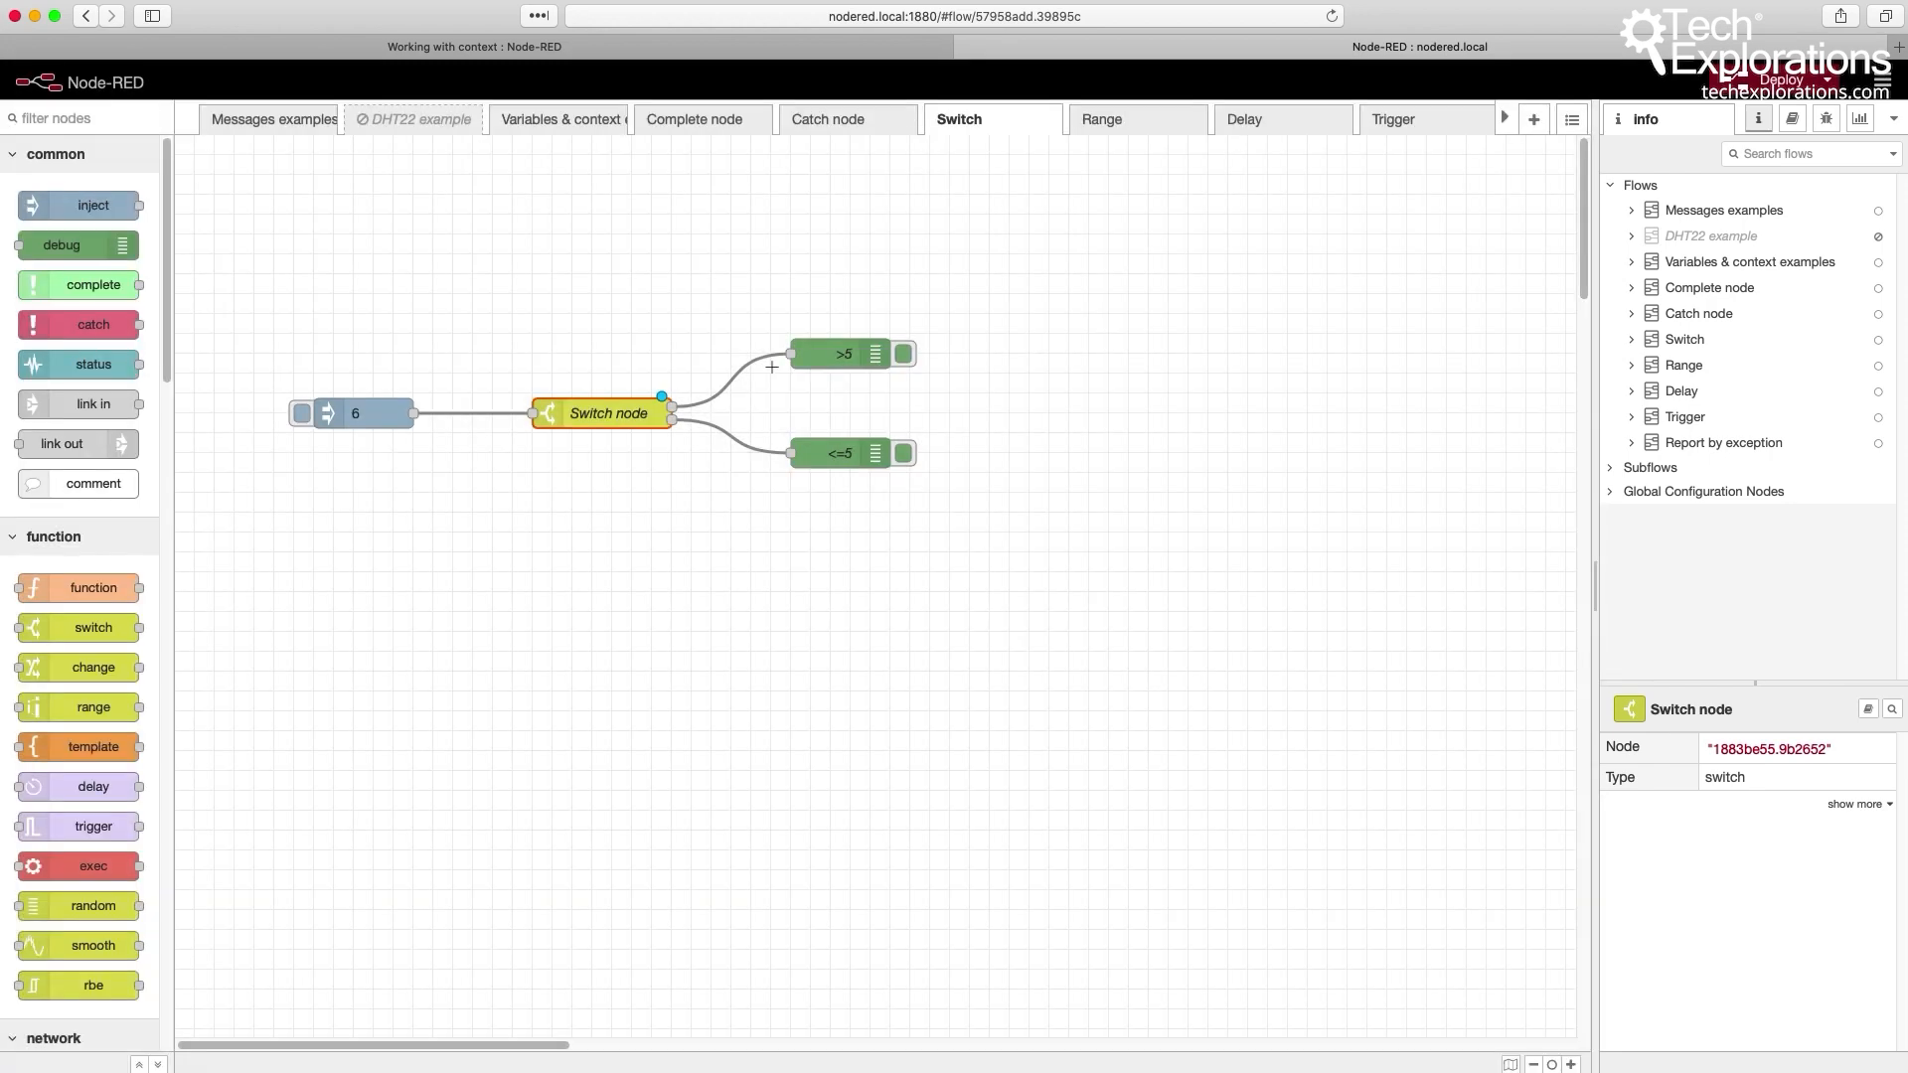
pyautogui.click(356, 413)
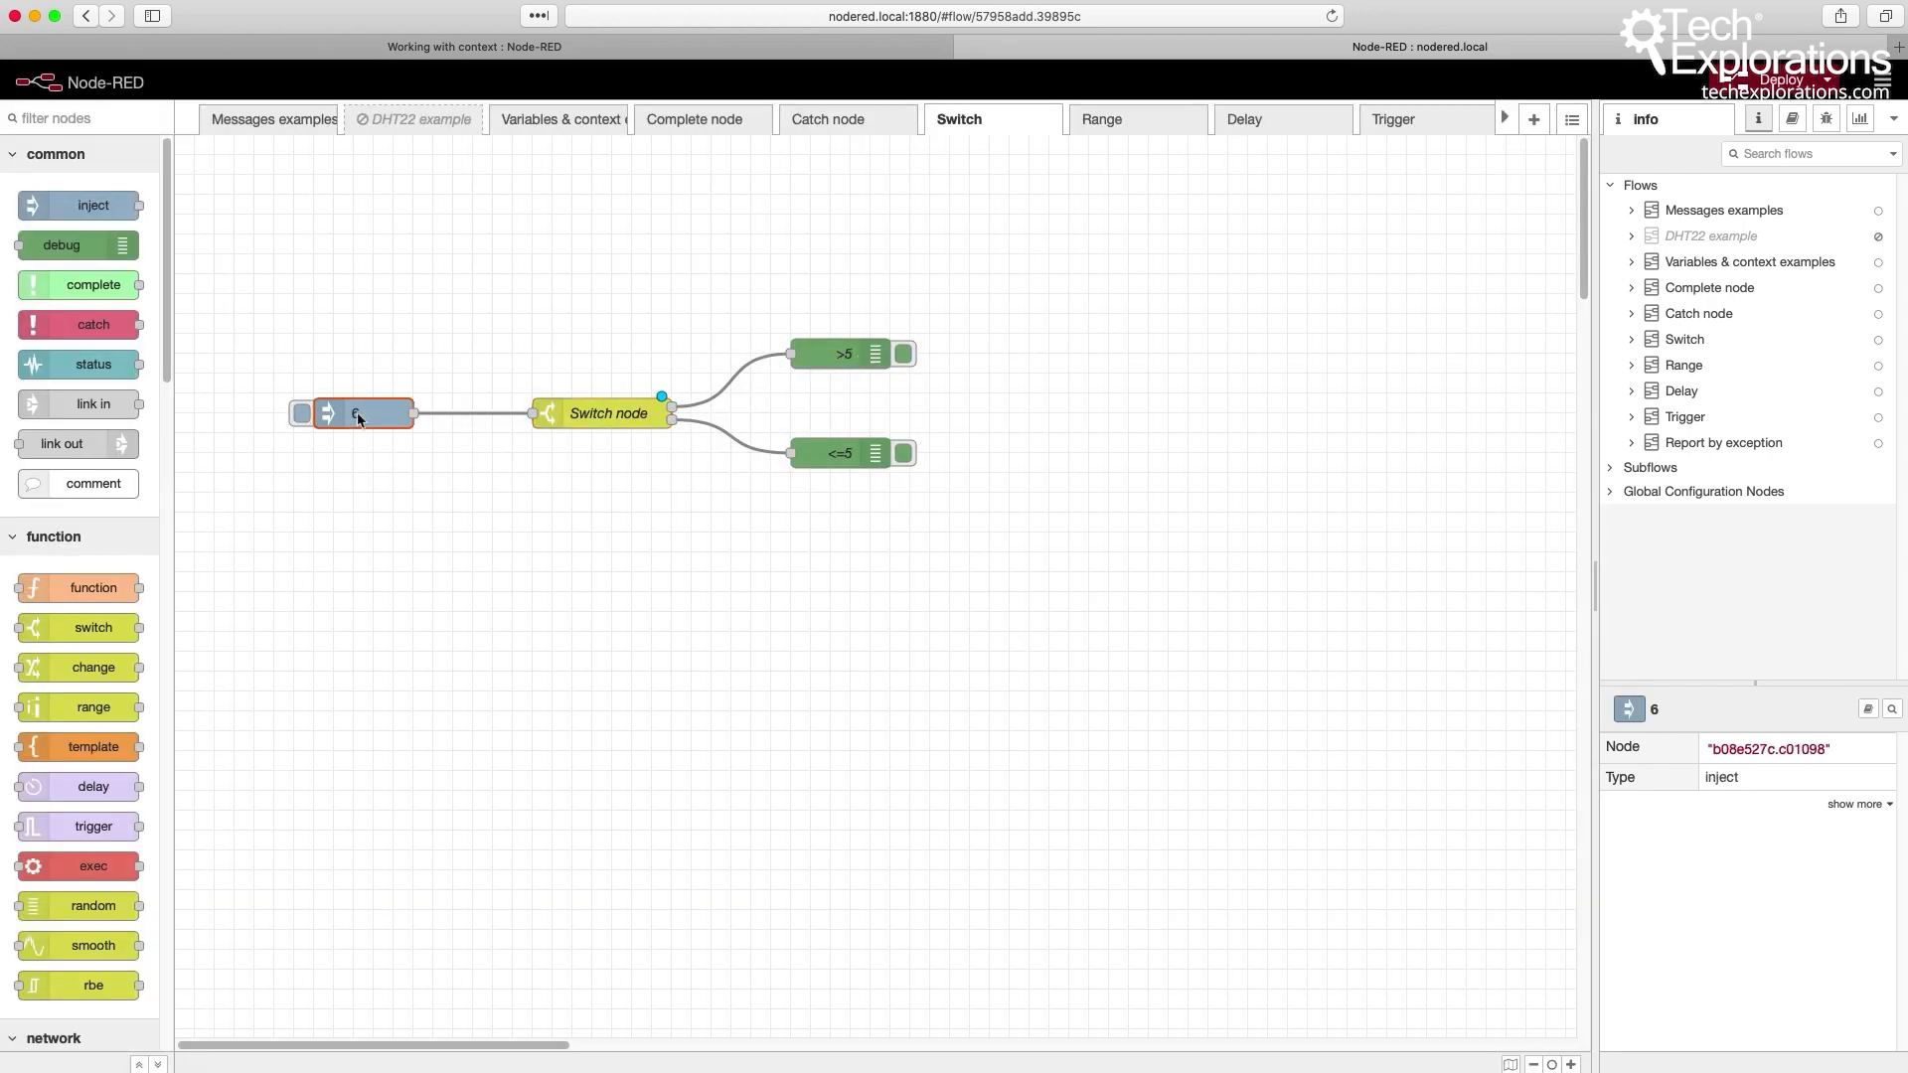
pyautogui.doubleClick(356, 413)
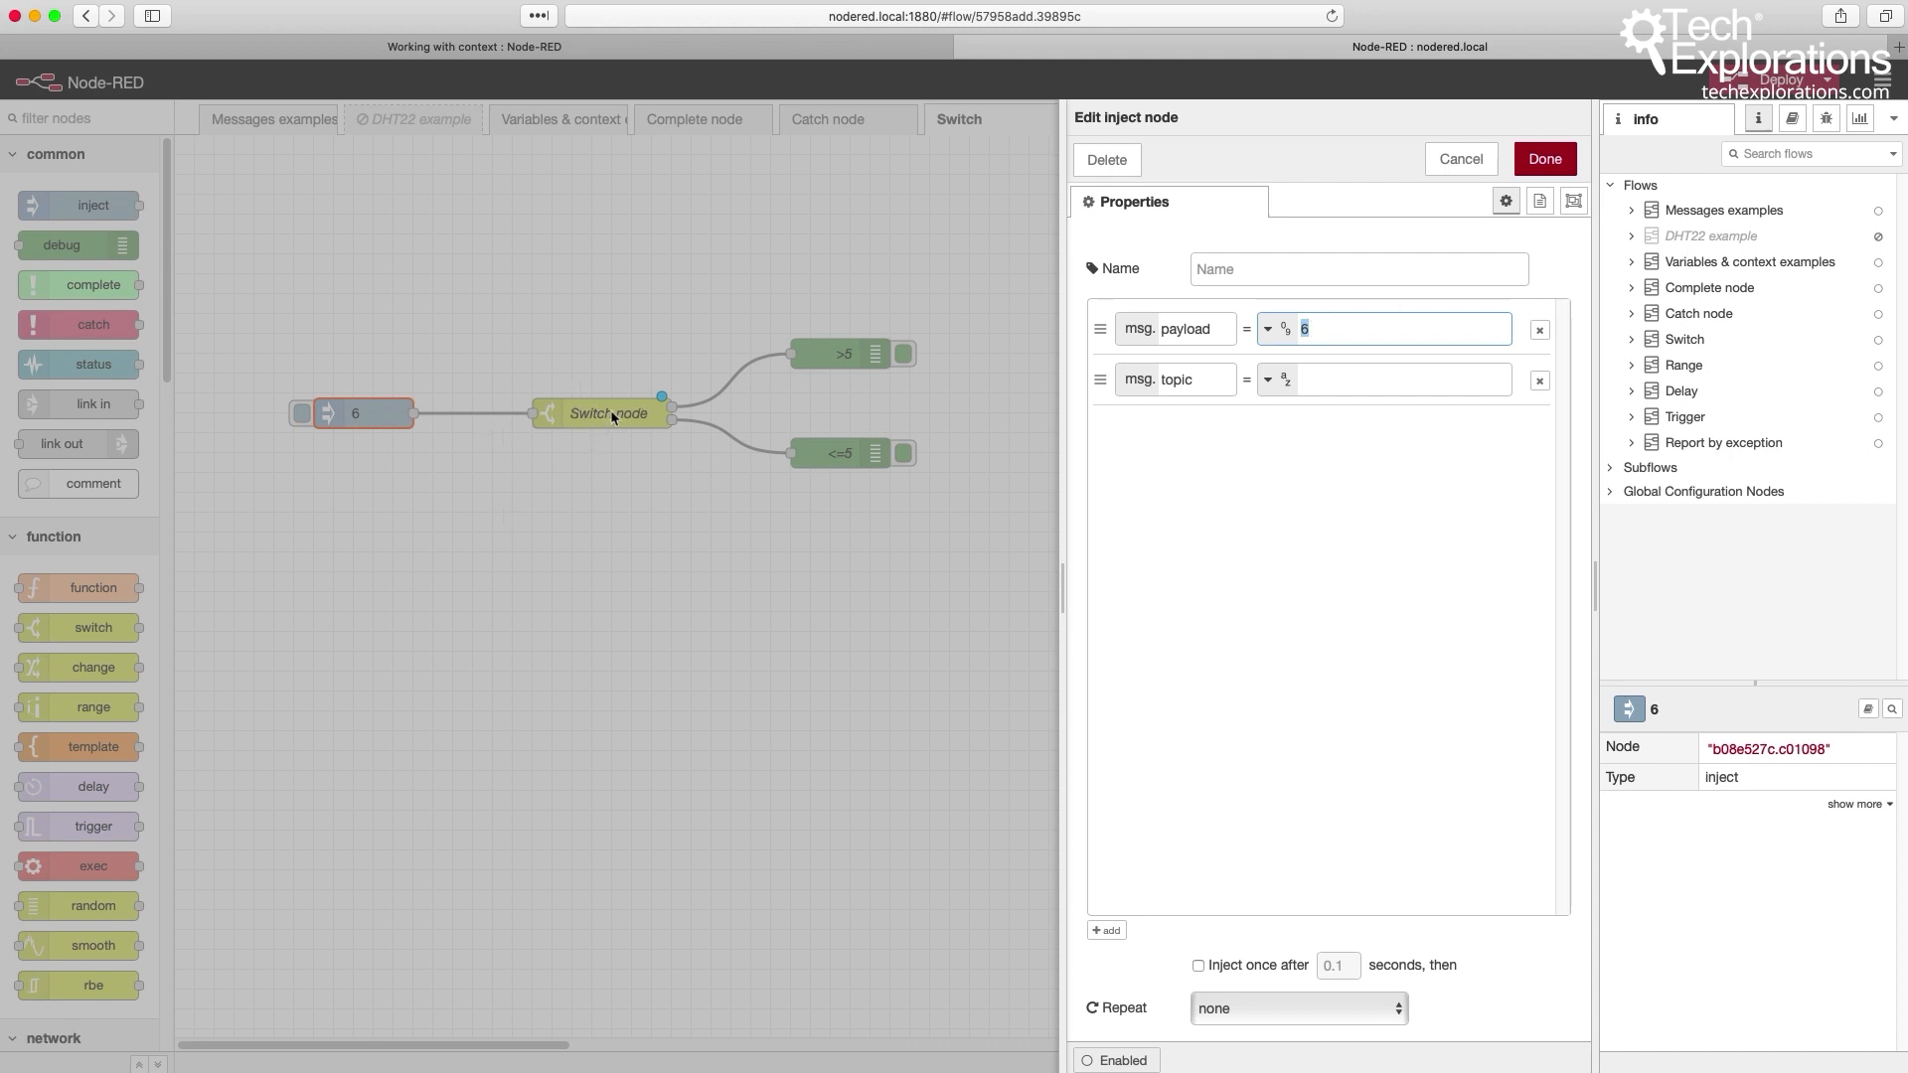
pyautogui.click(1542, 159)
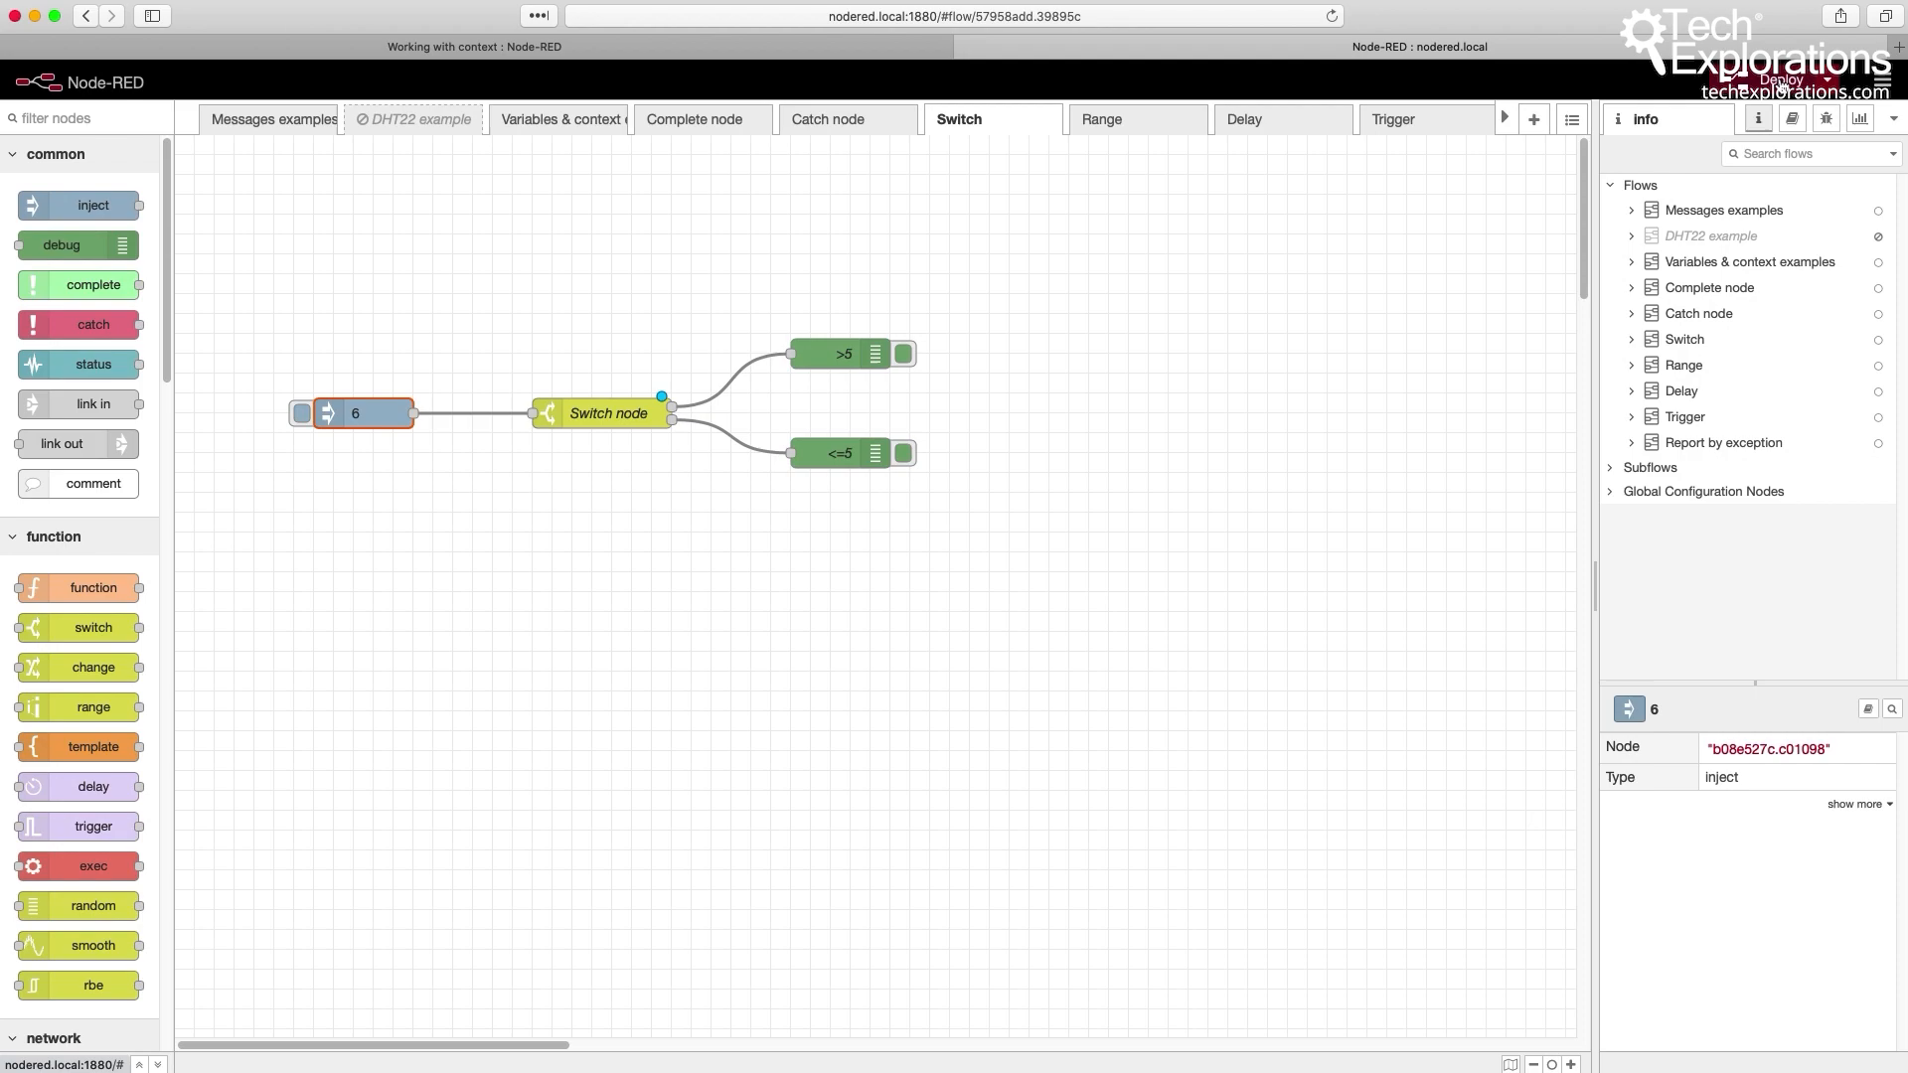
# - Deploy the flow and inject 6, which the >5 debug node reports in the sidebar
pyautogui.click(1779, 79)
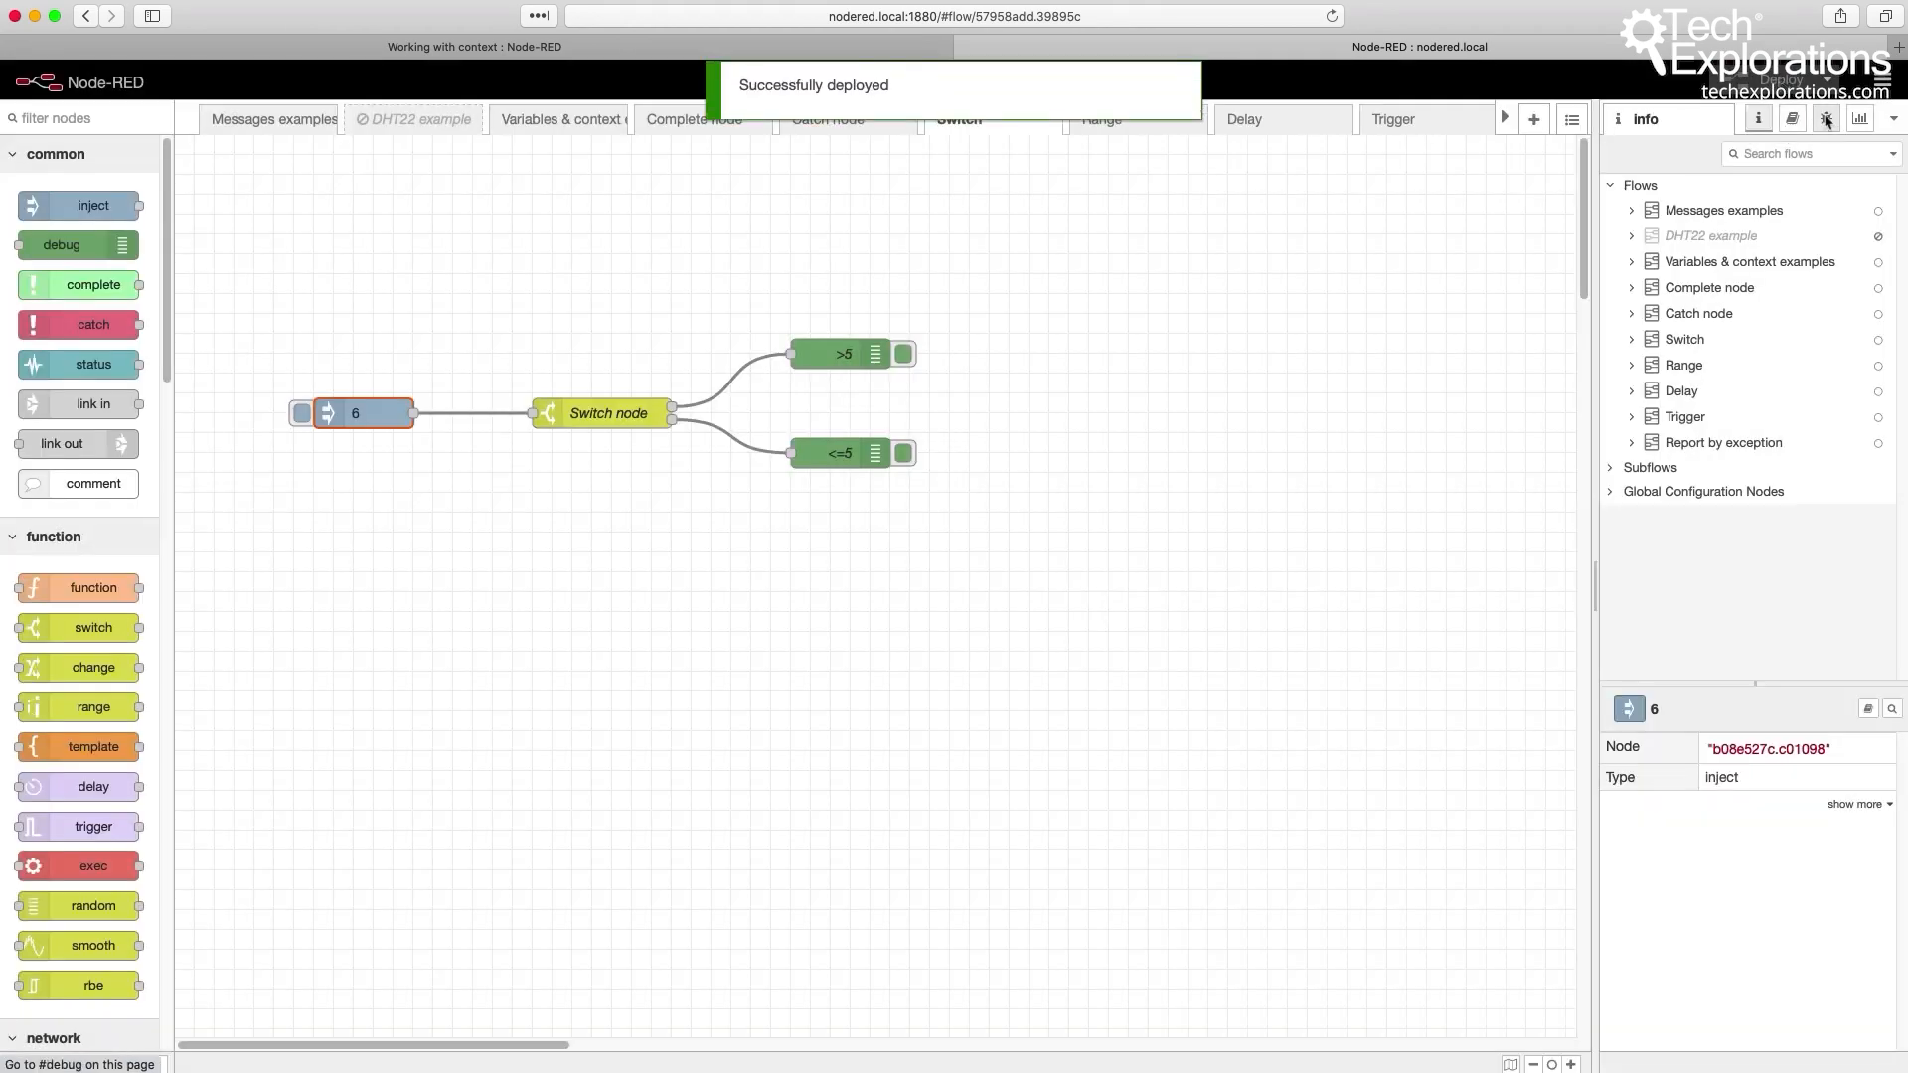
pyautogui.click(1825, 117)
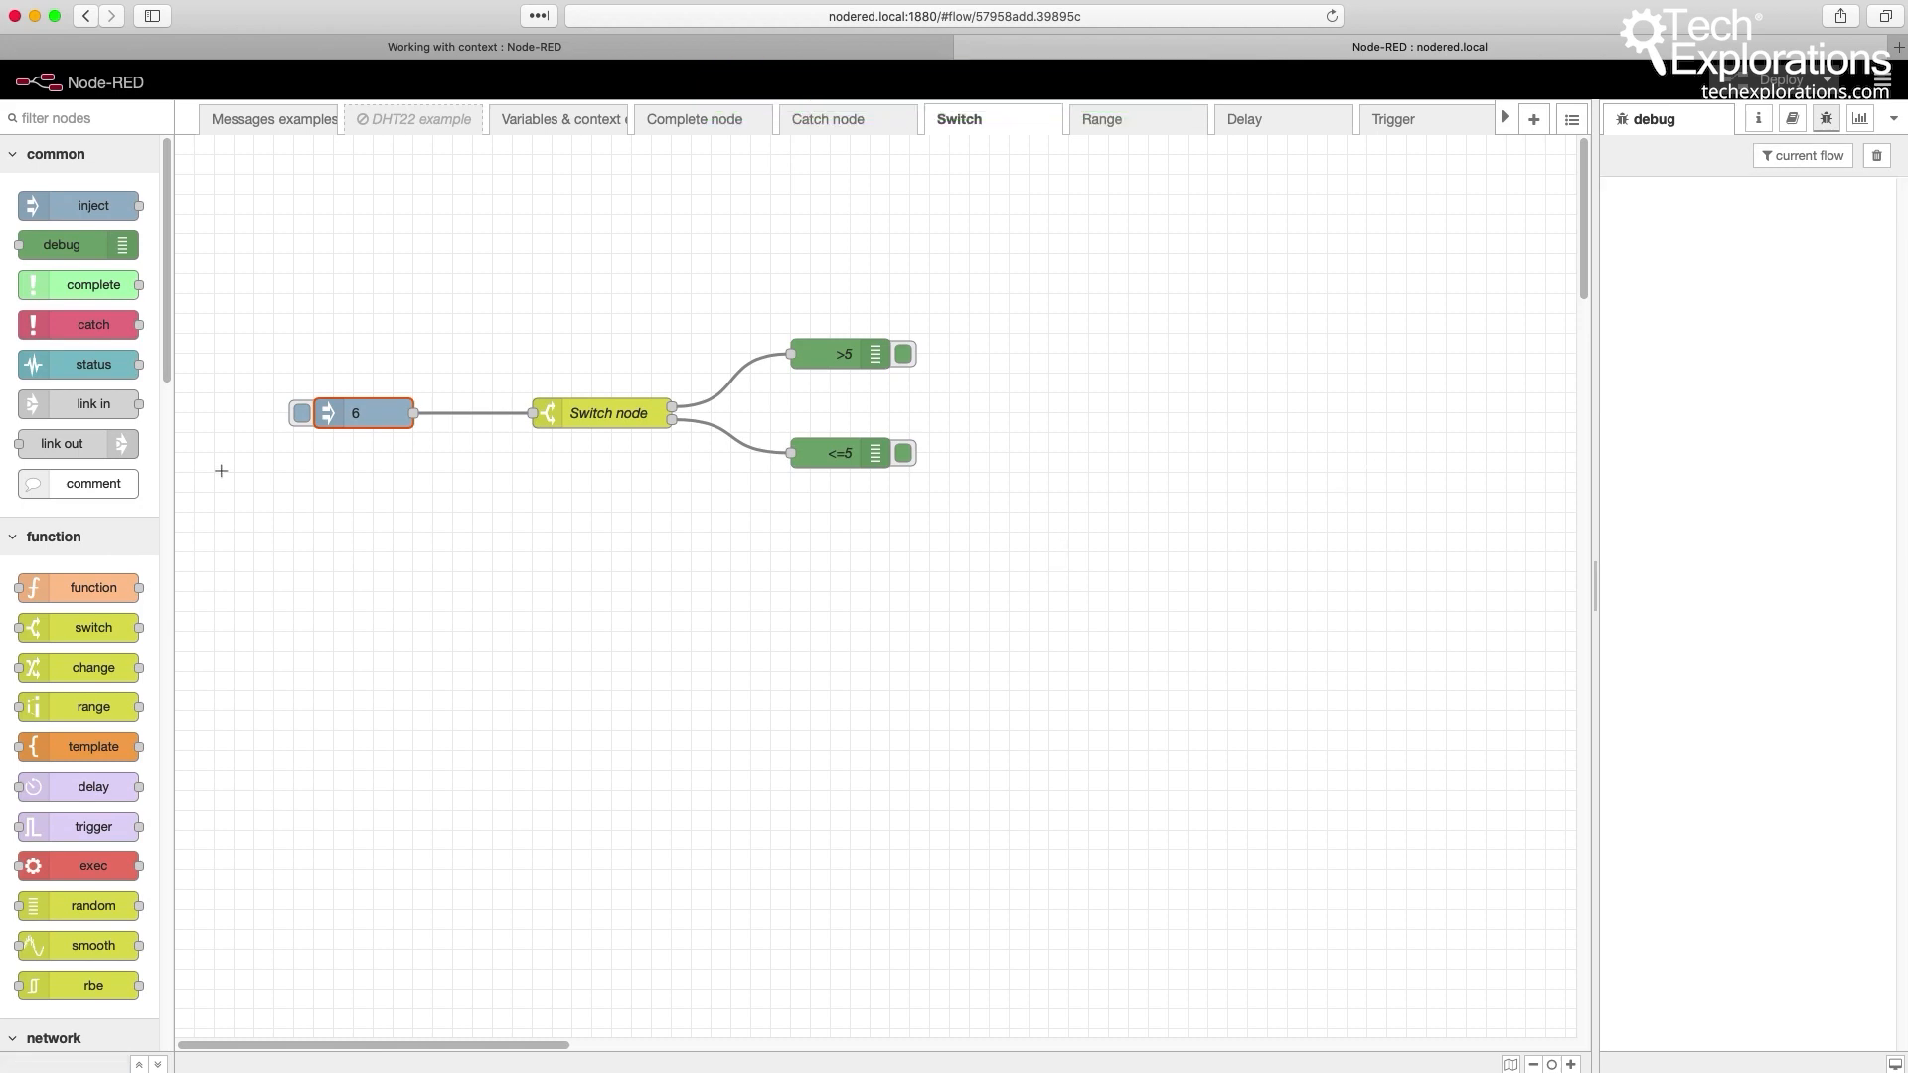
pyautogui.doubleClick(360, 413)
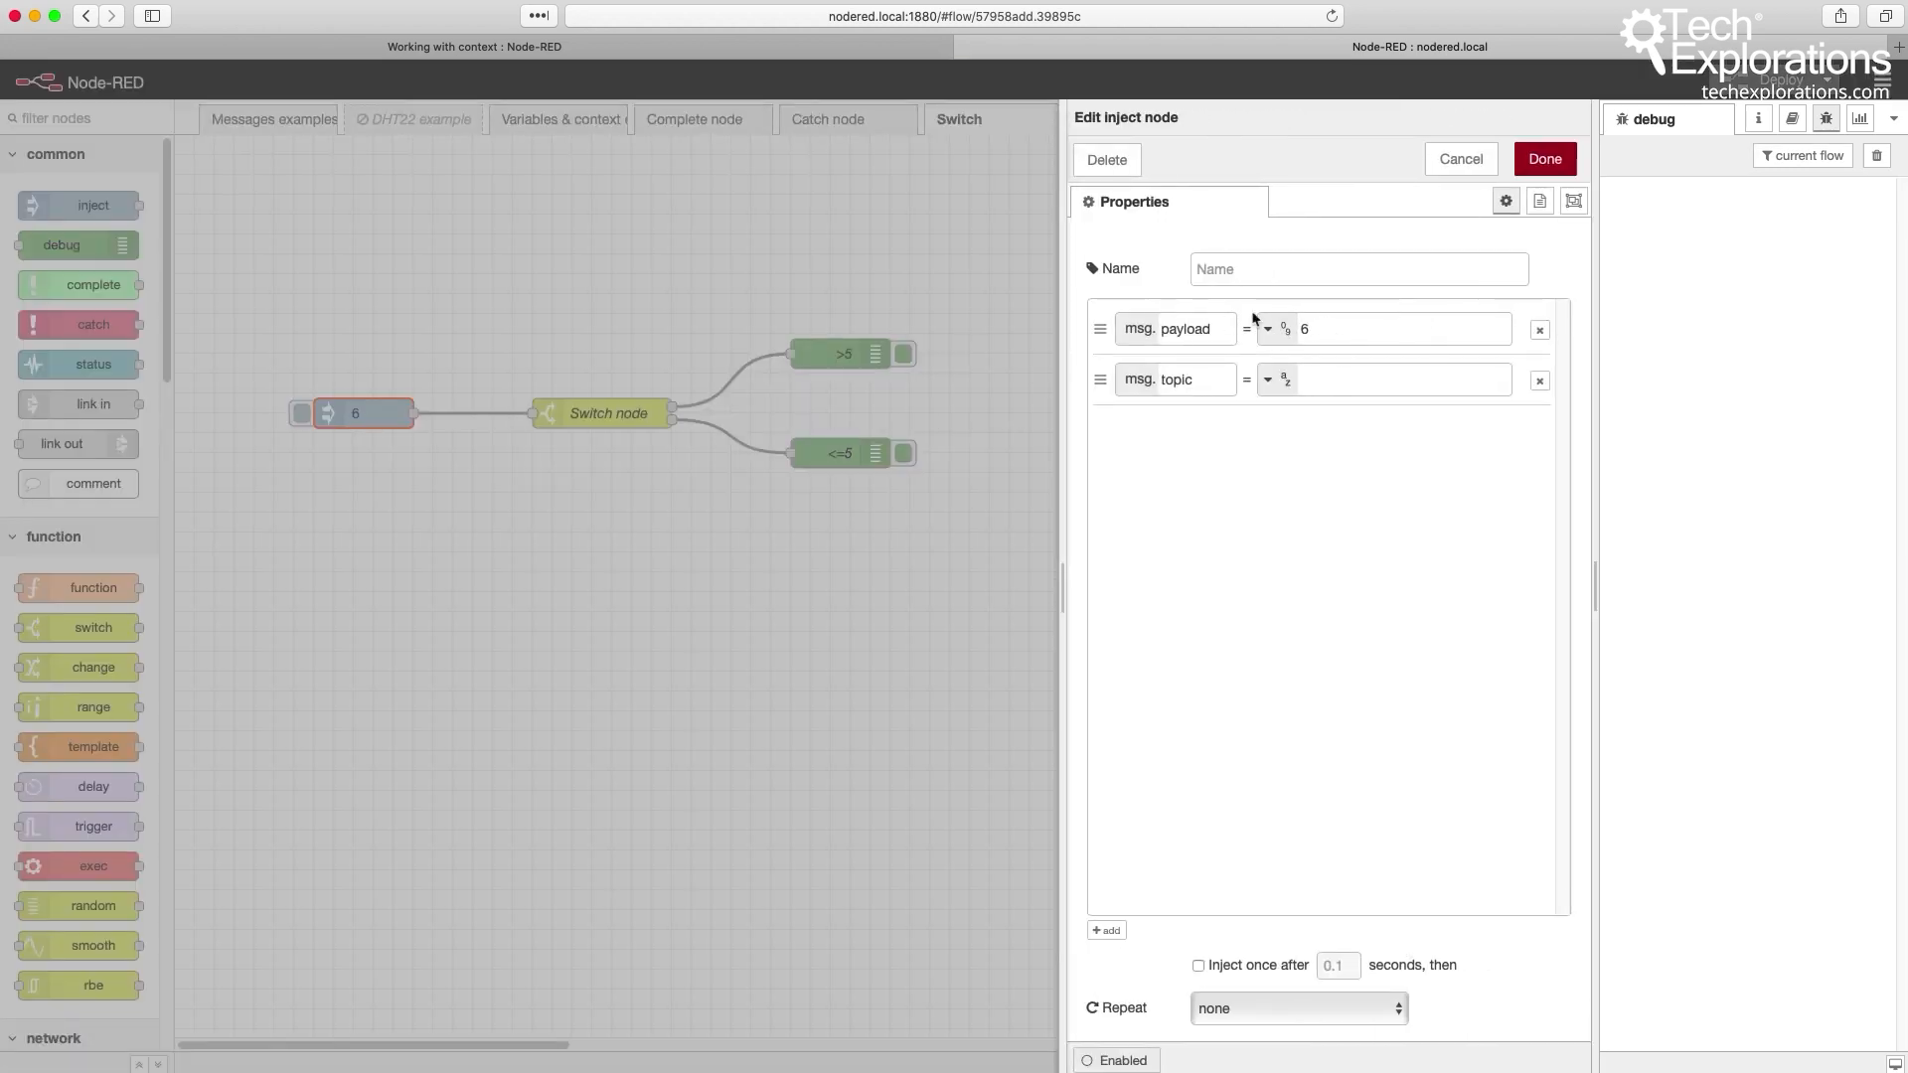
pyautogui.click(1542, 159)
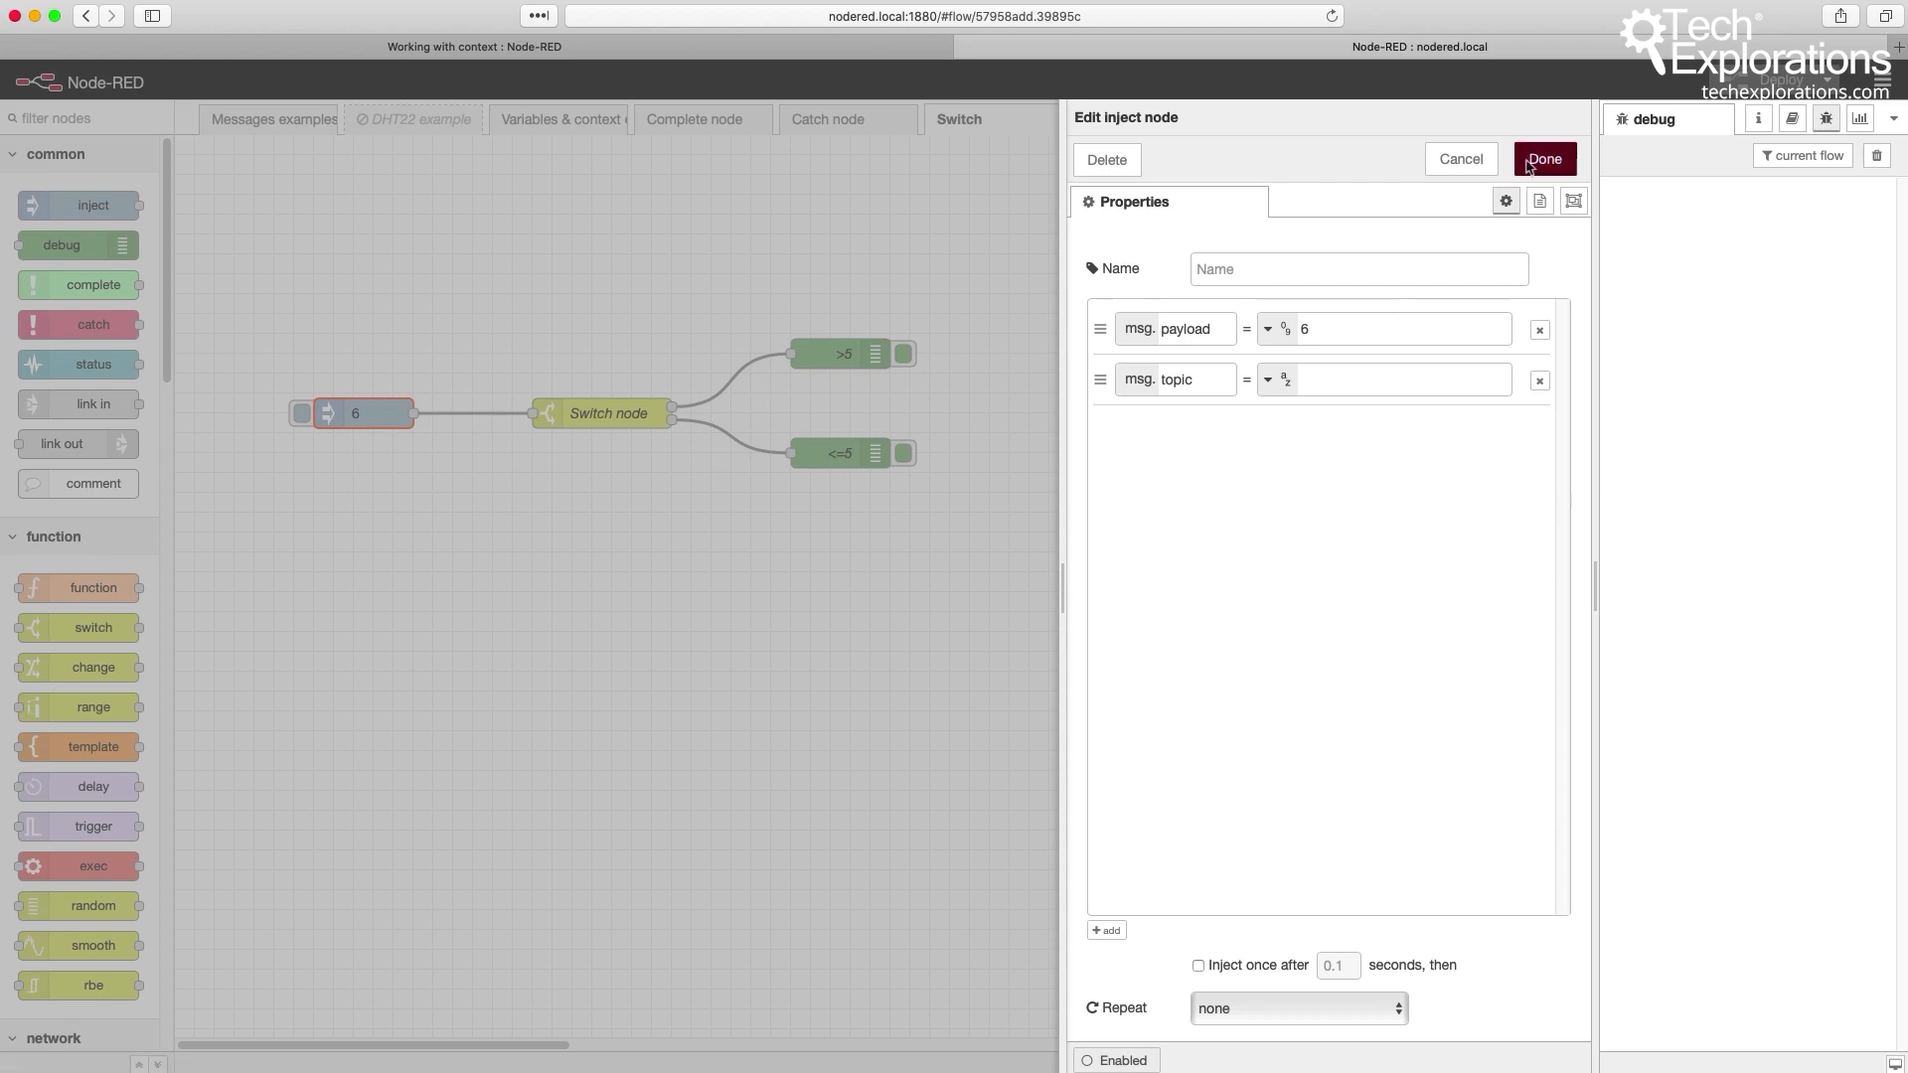
pyautogui.click(1542, 159)
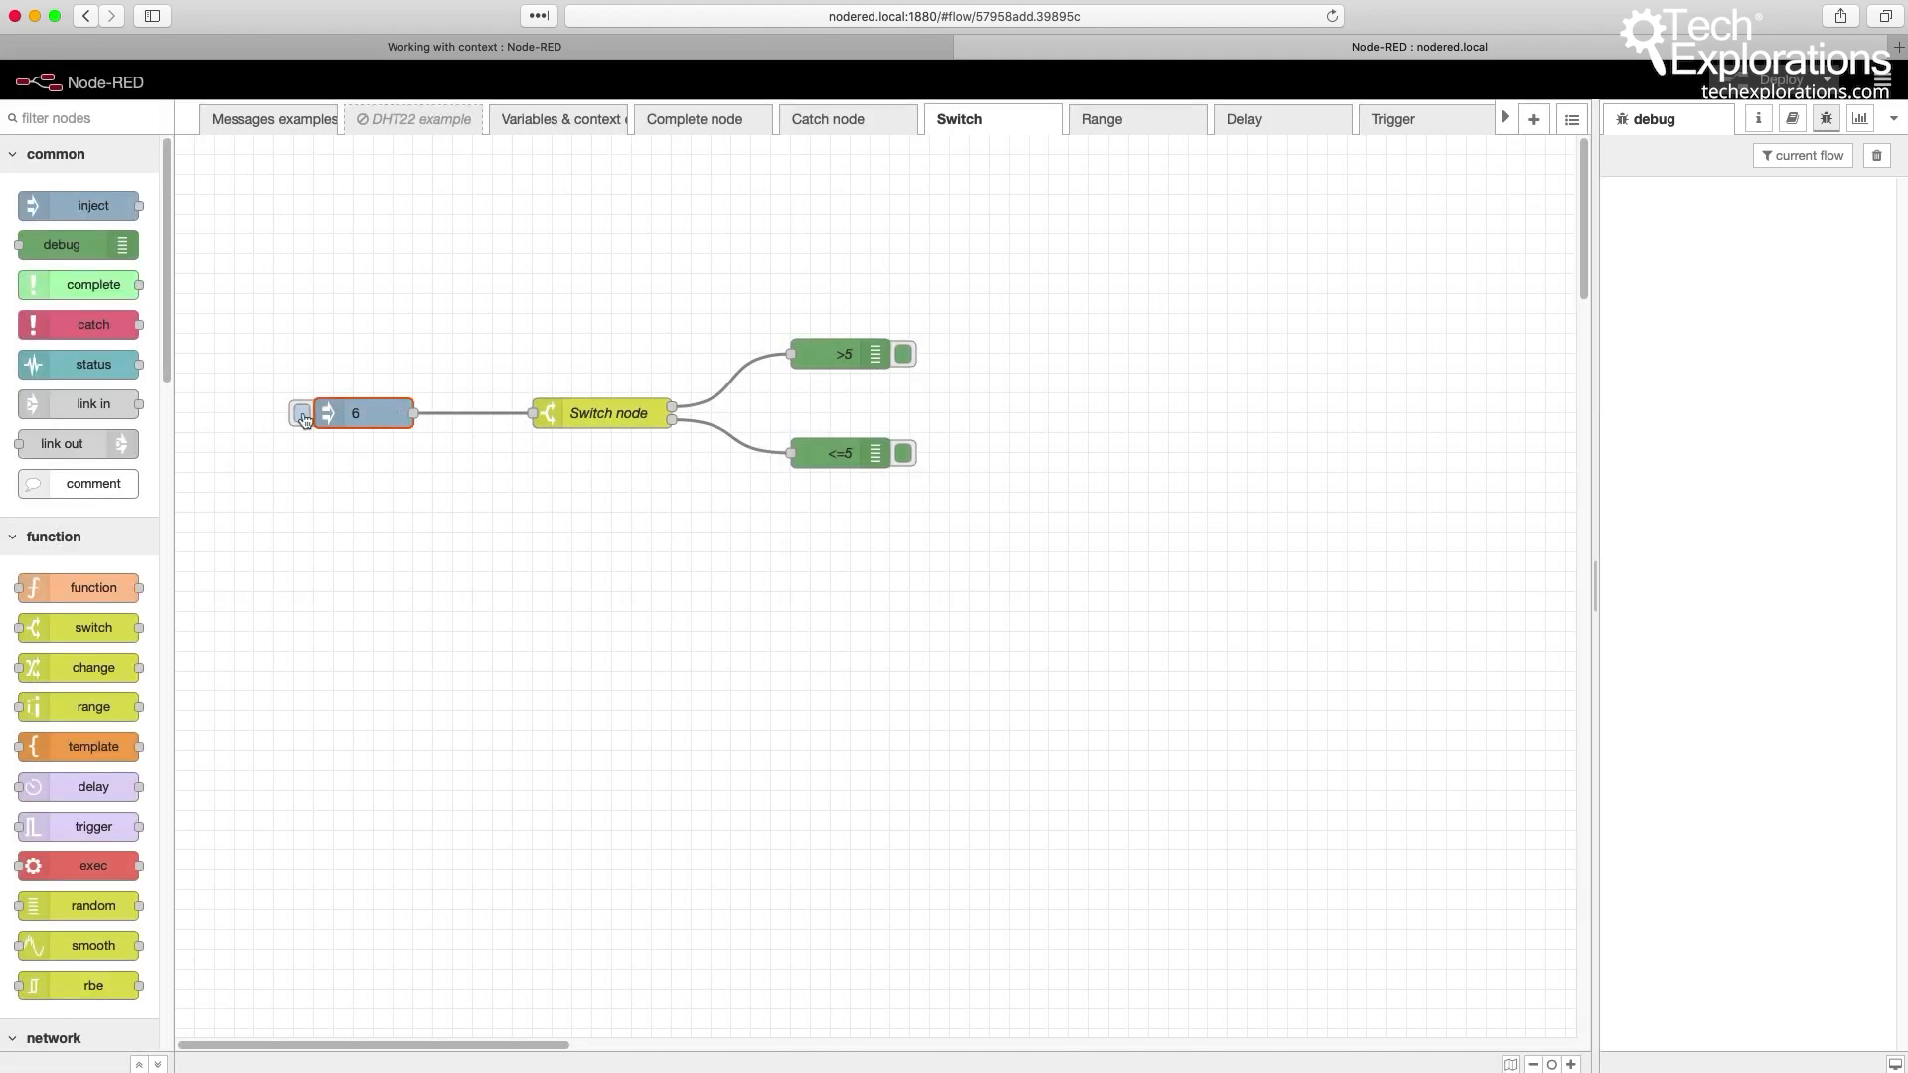
pyautogui.click(300, 413)
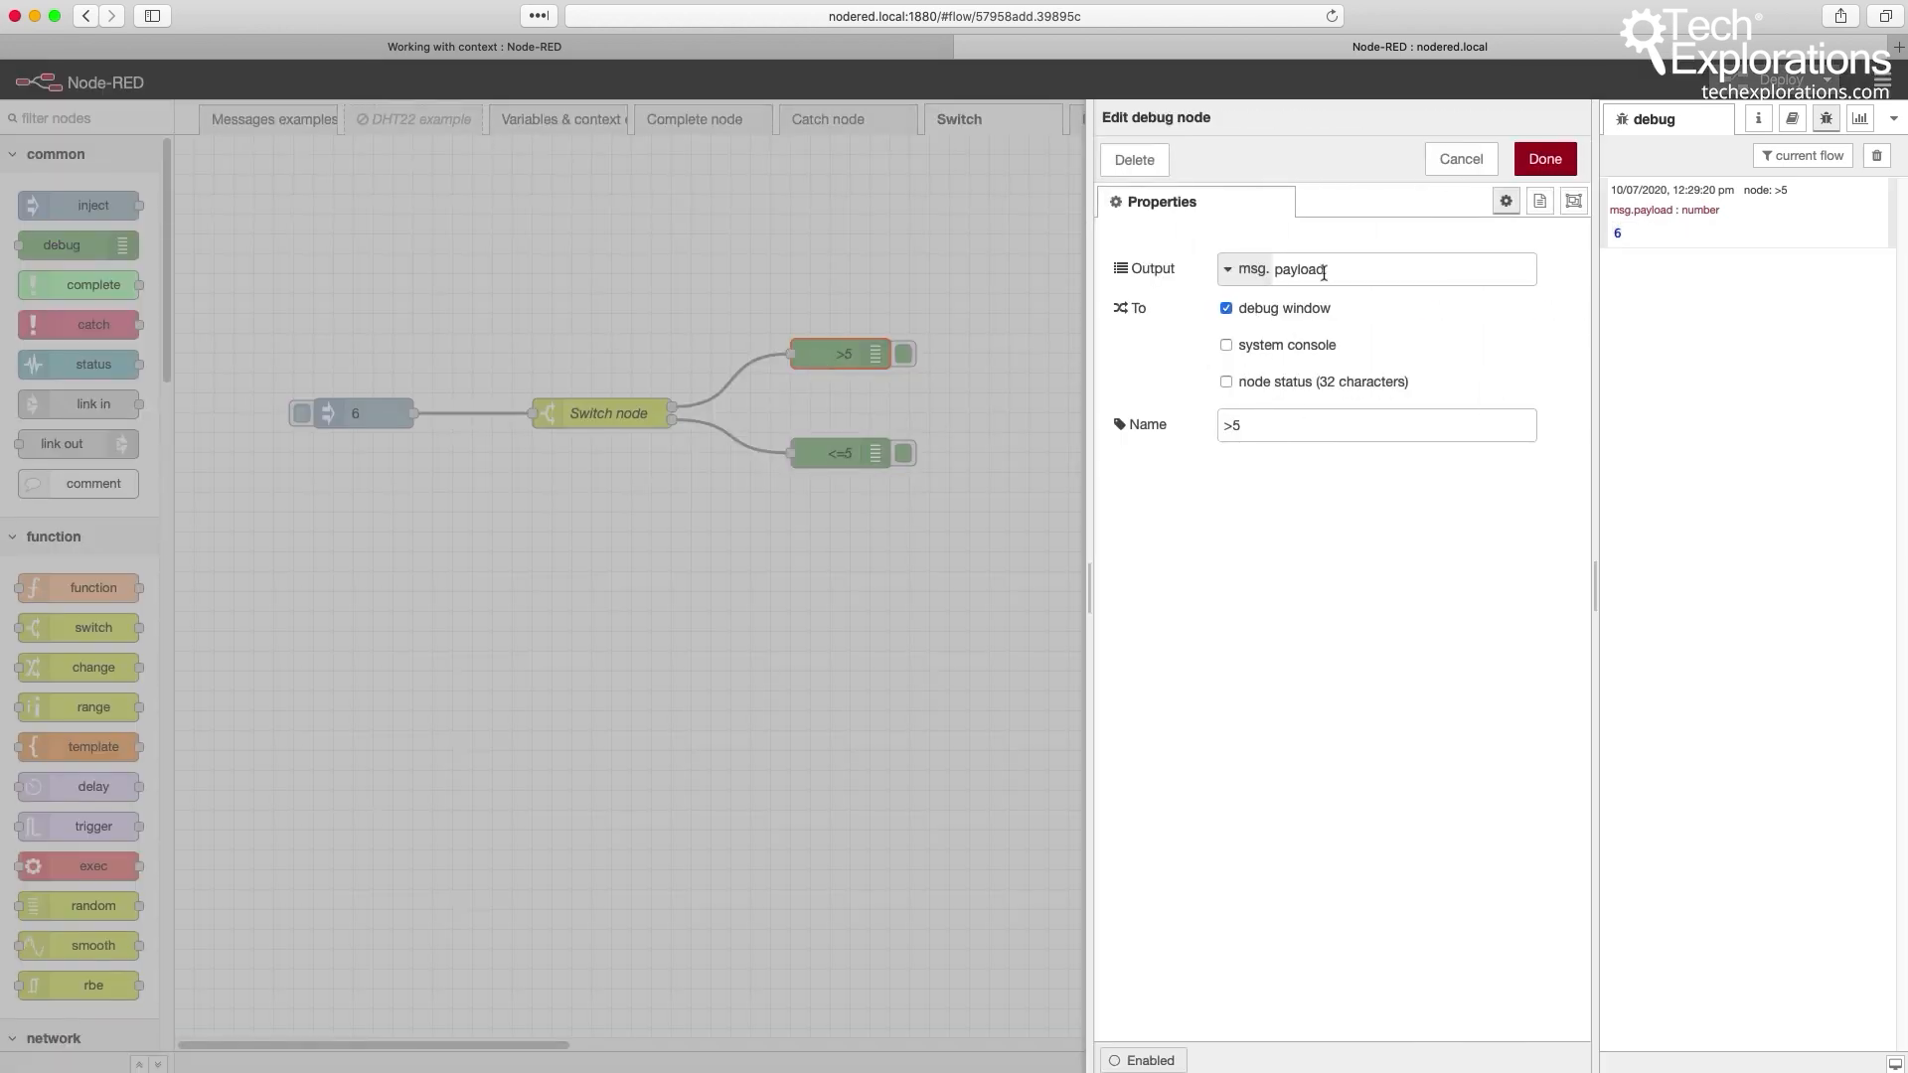
pyautogui.click(1375, 425)
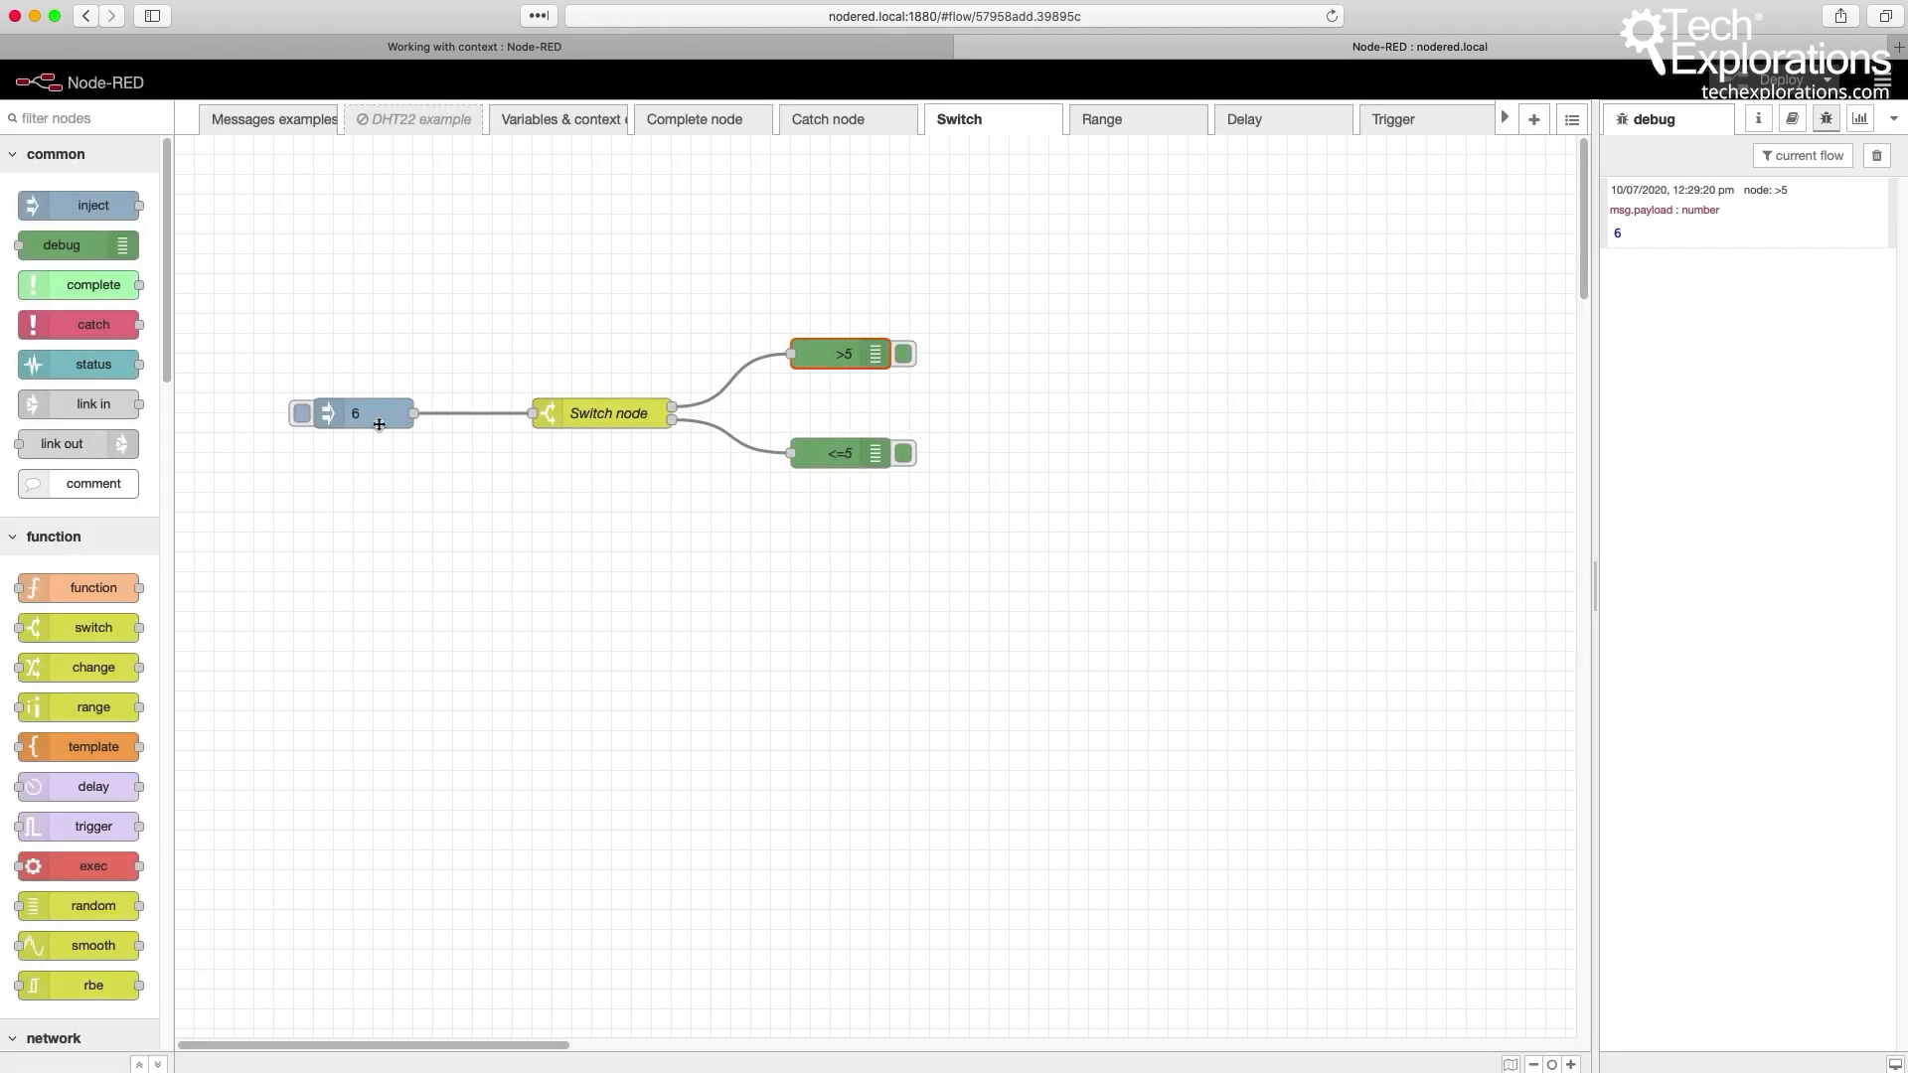
# - Change the inject node's payload to 3
pyautogui.doubleClick(353, 414)
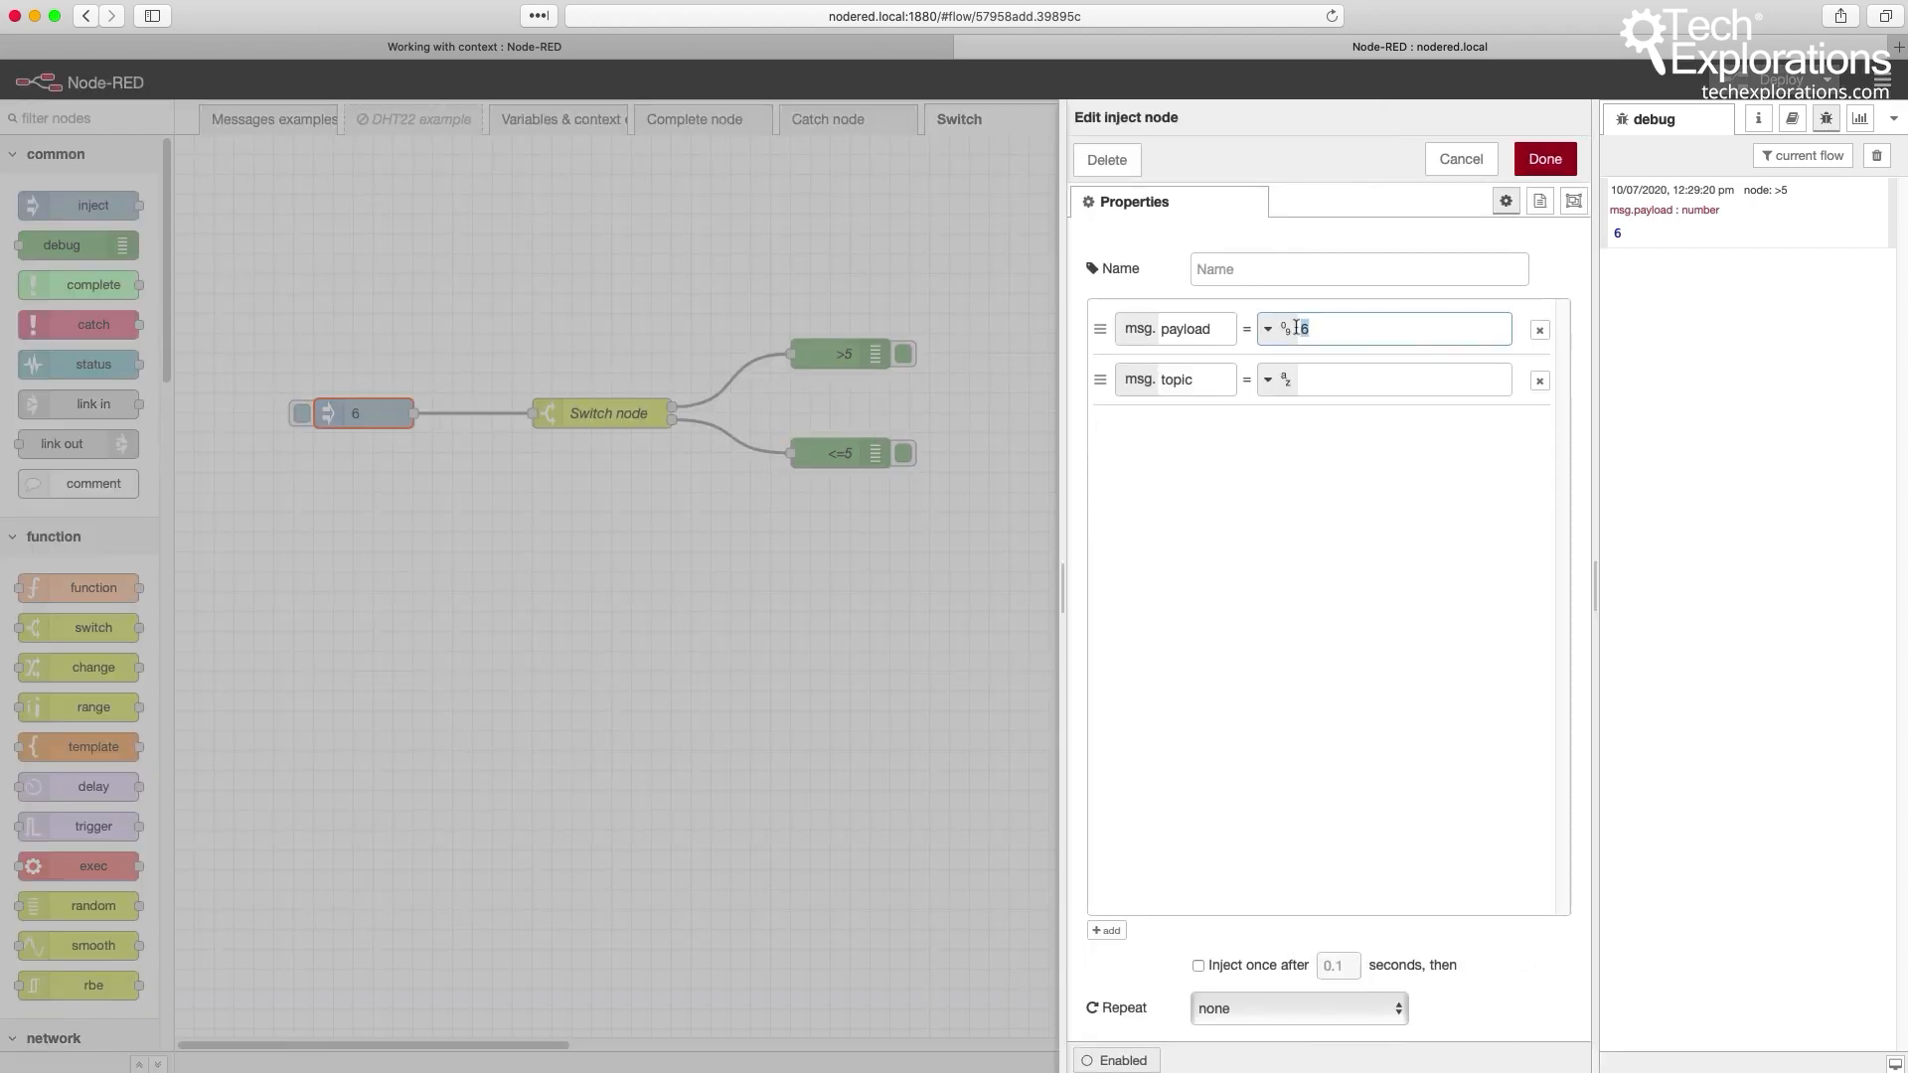
pyautogui.write('3')
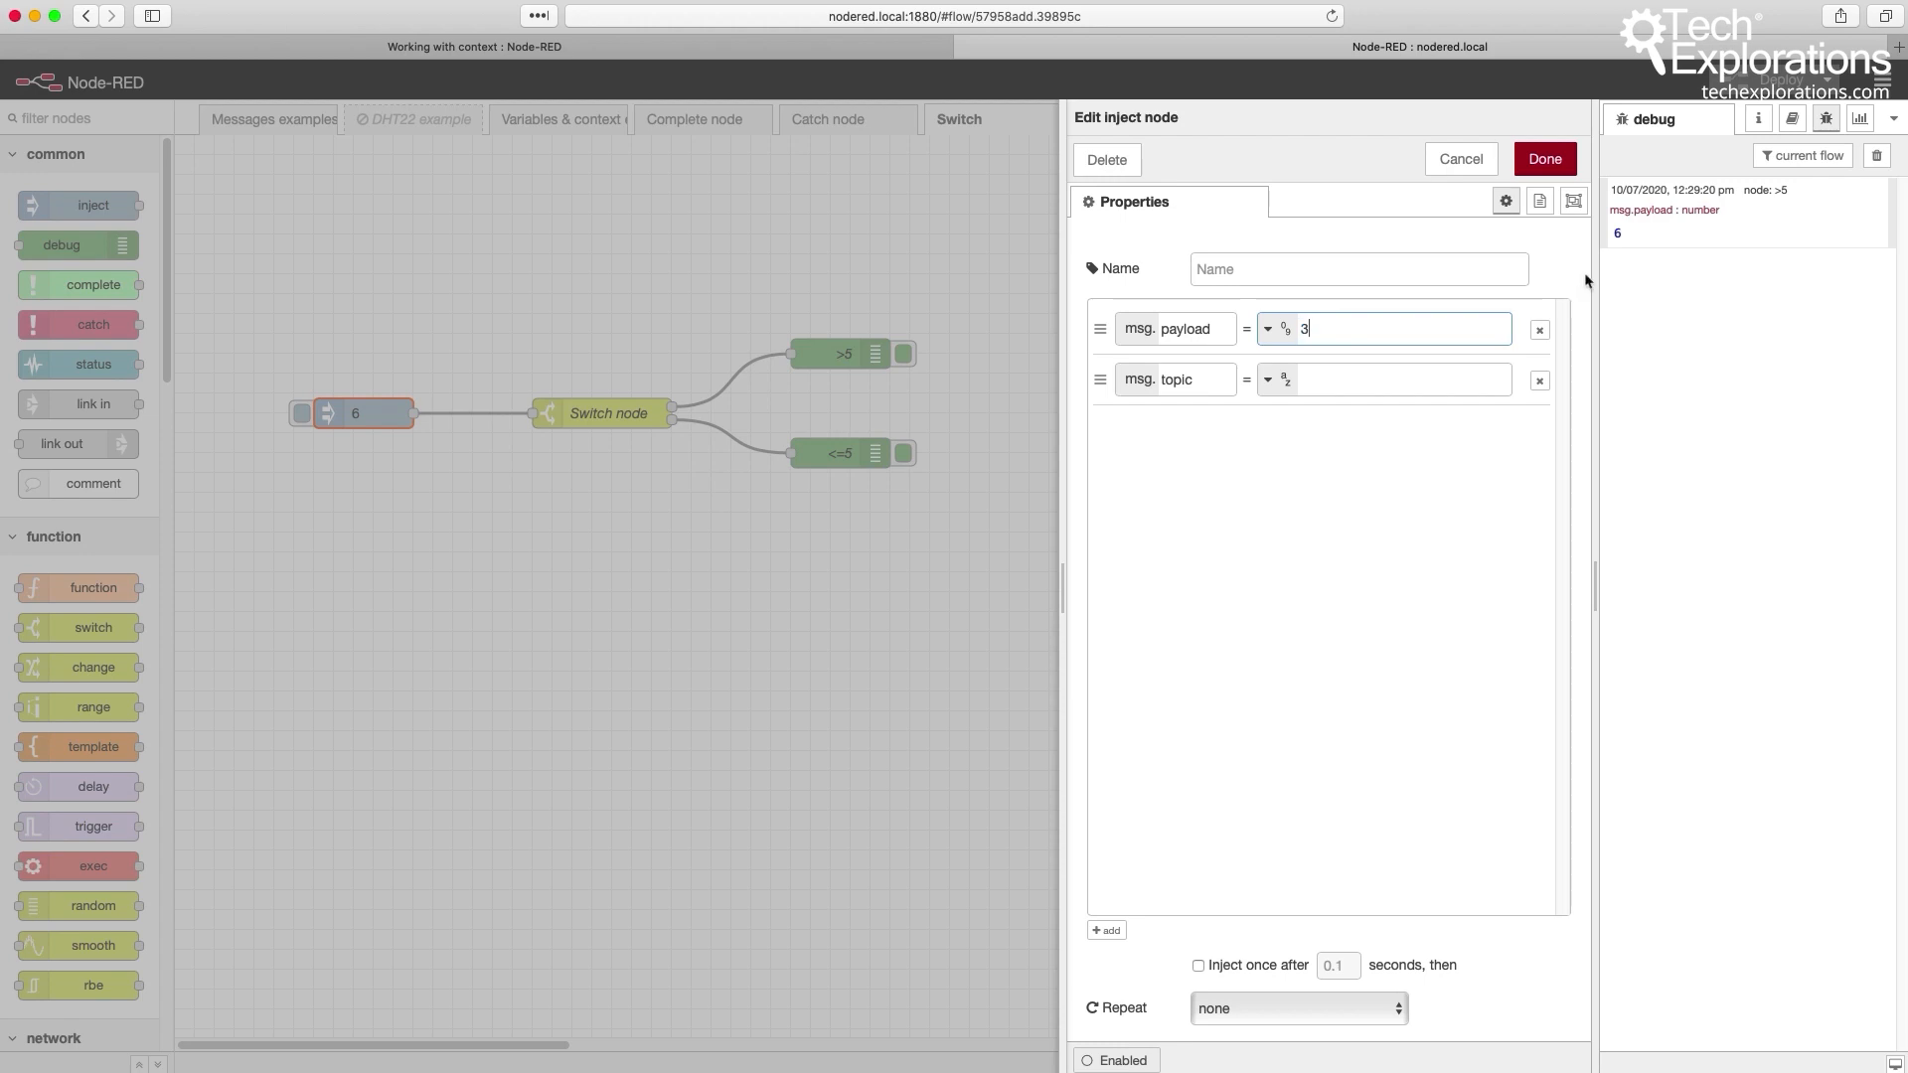
pyautogui.click(1542, 159)
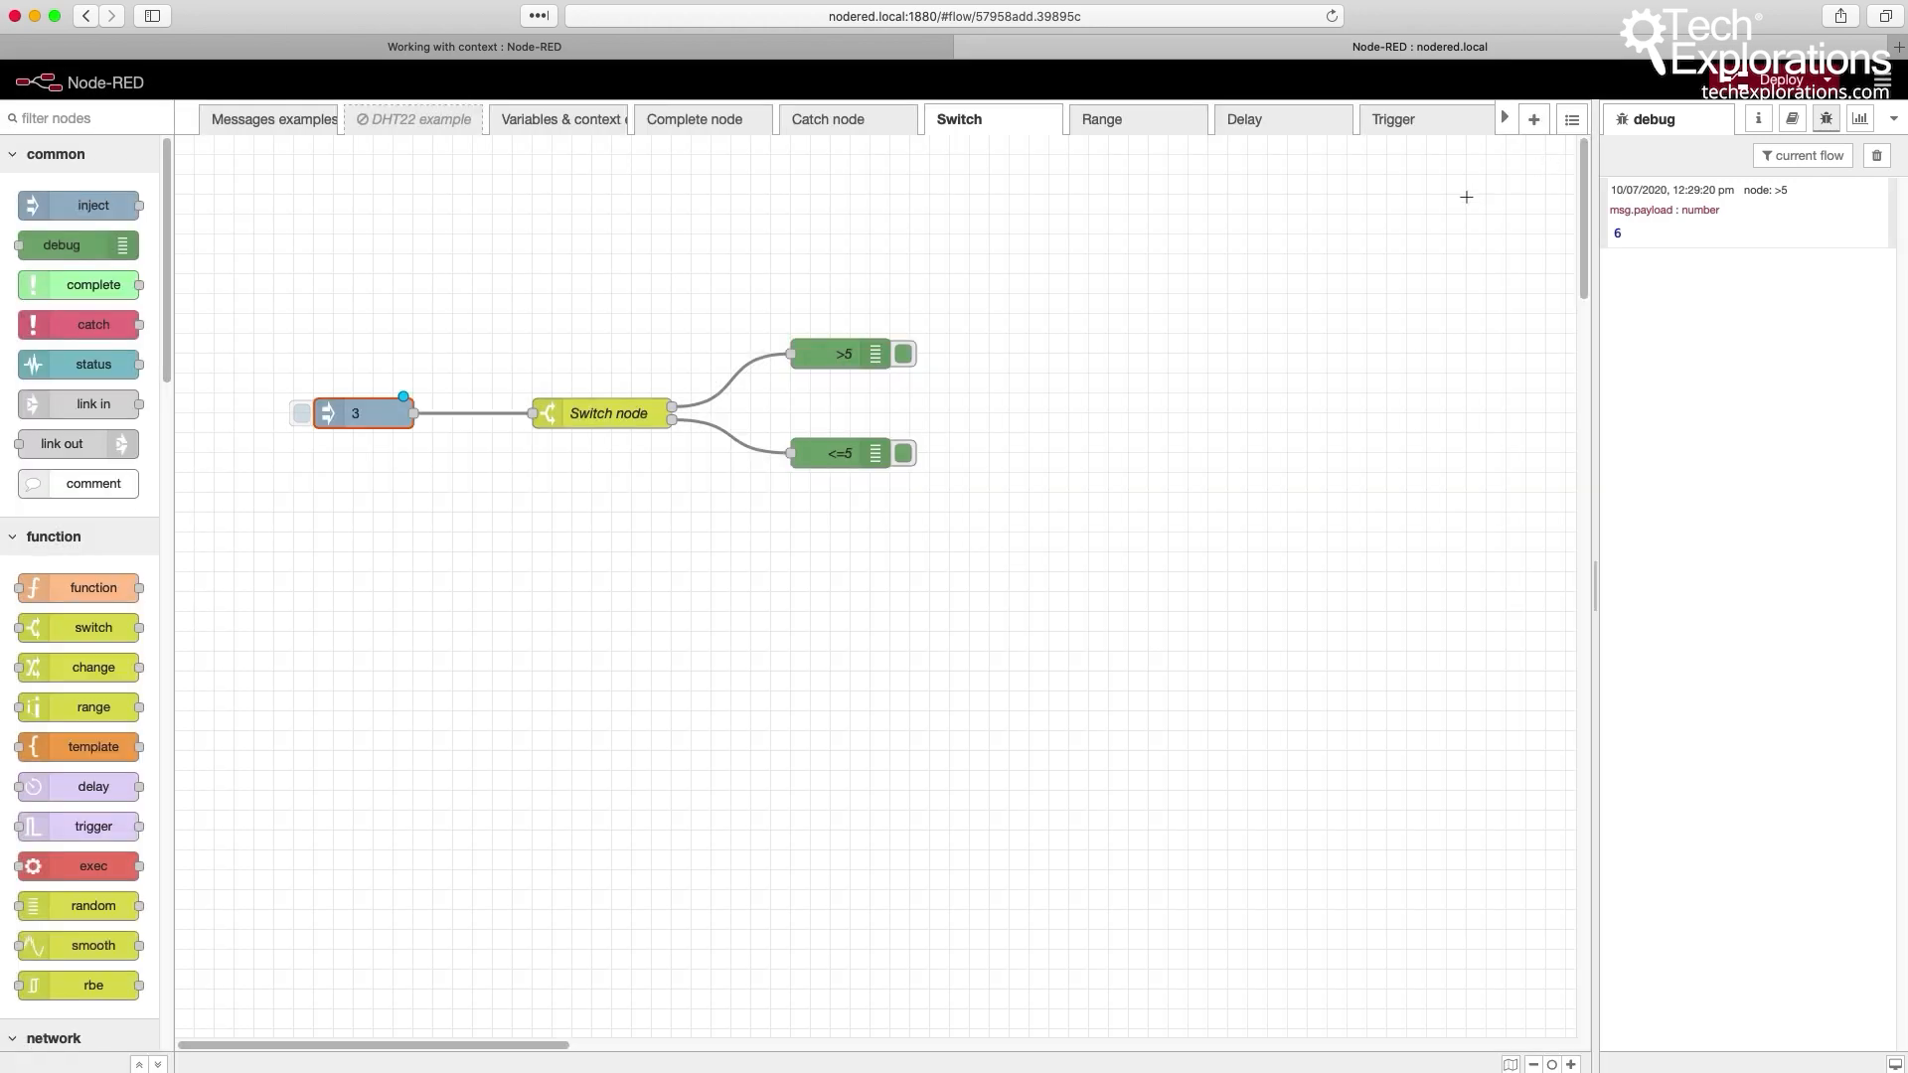
# - Deploy the updated flow and inject 3, which the <=5 debug node reports
pyautogui.click(1780, 79)
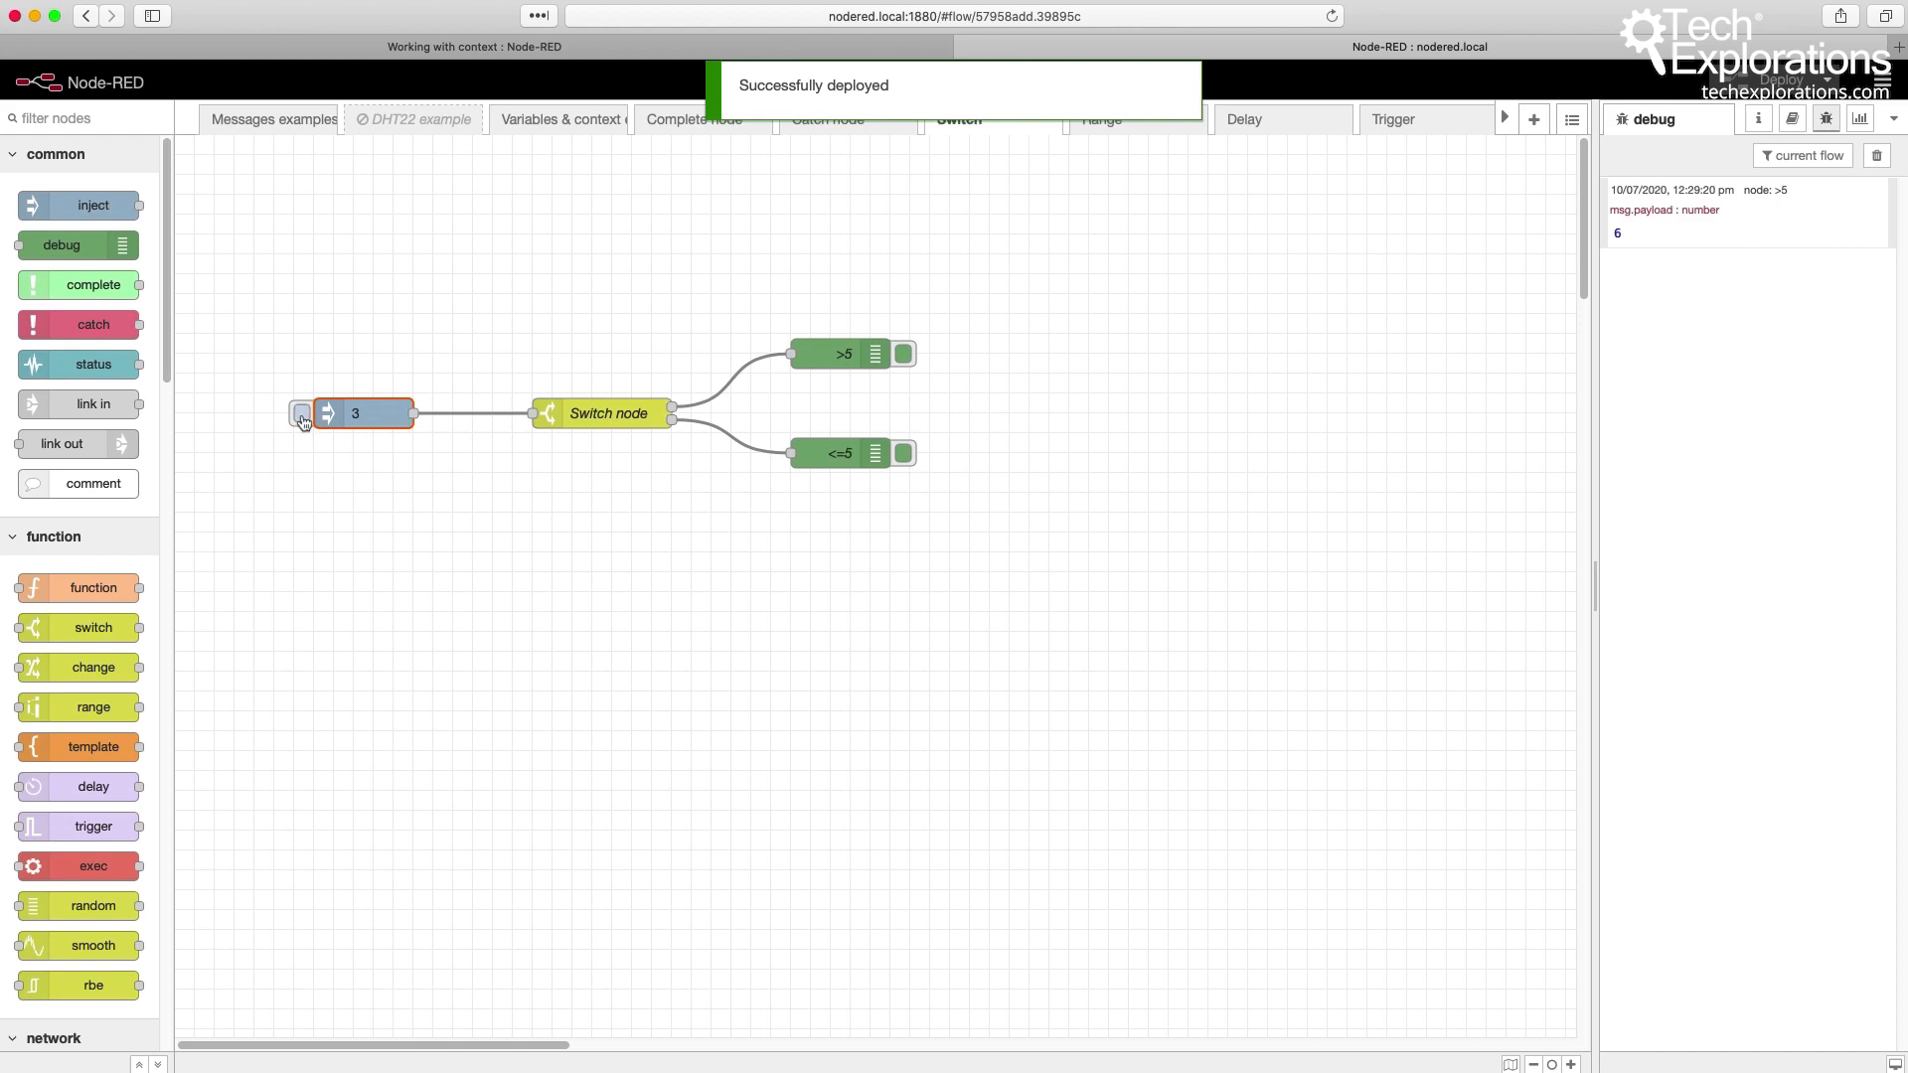
pyautogui.click(300, 413)
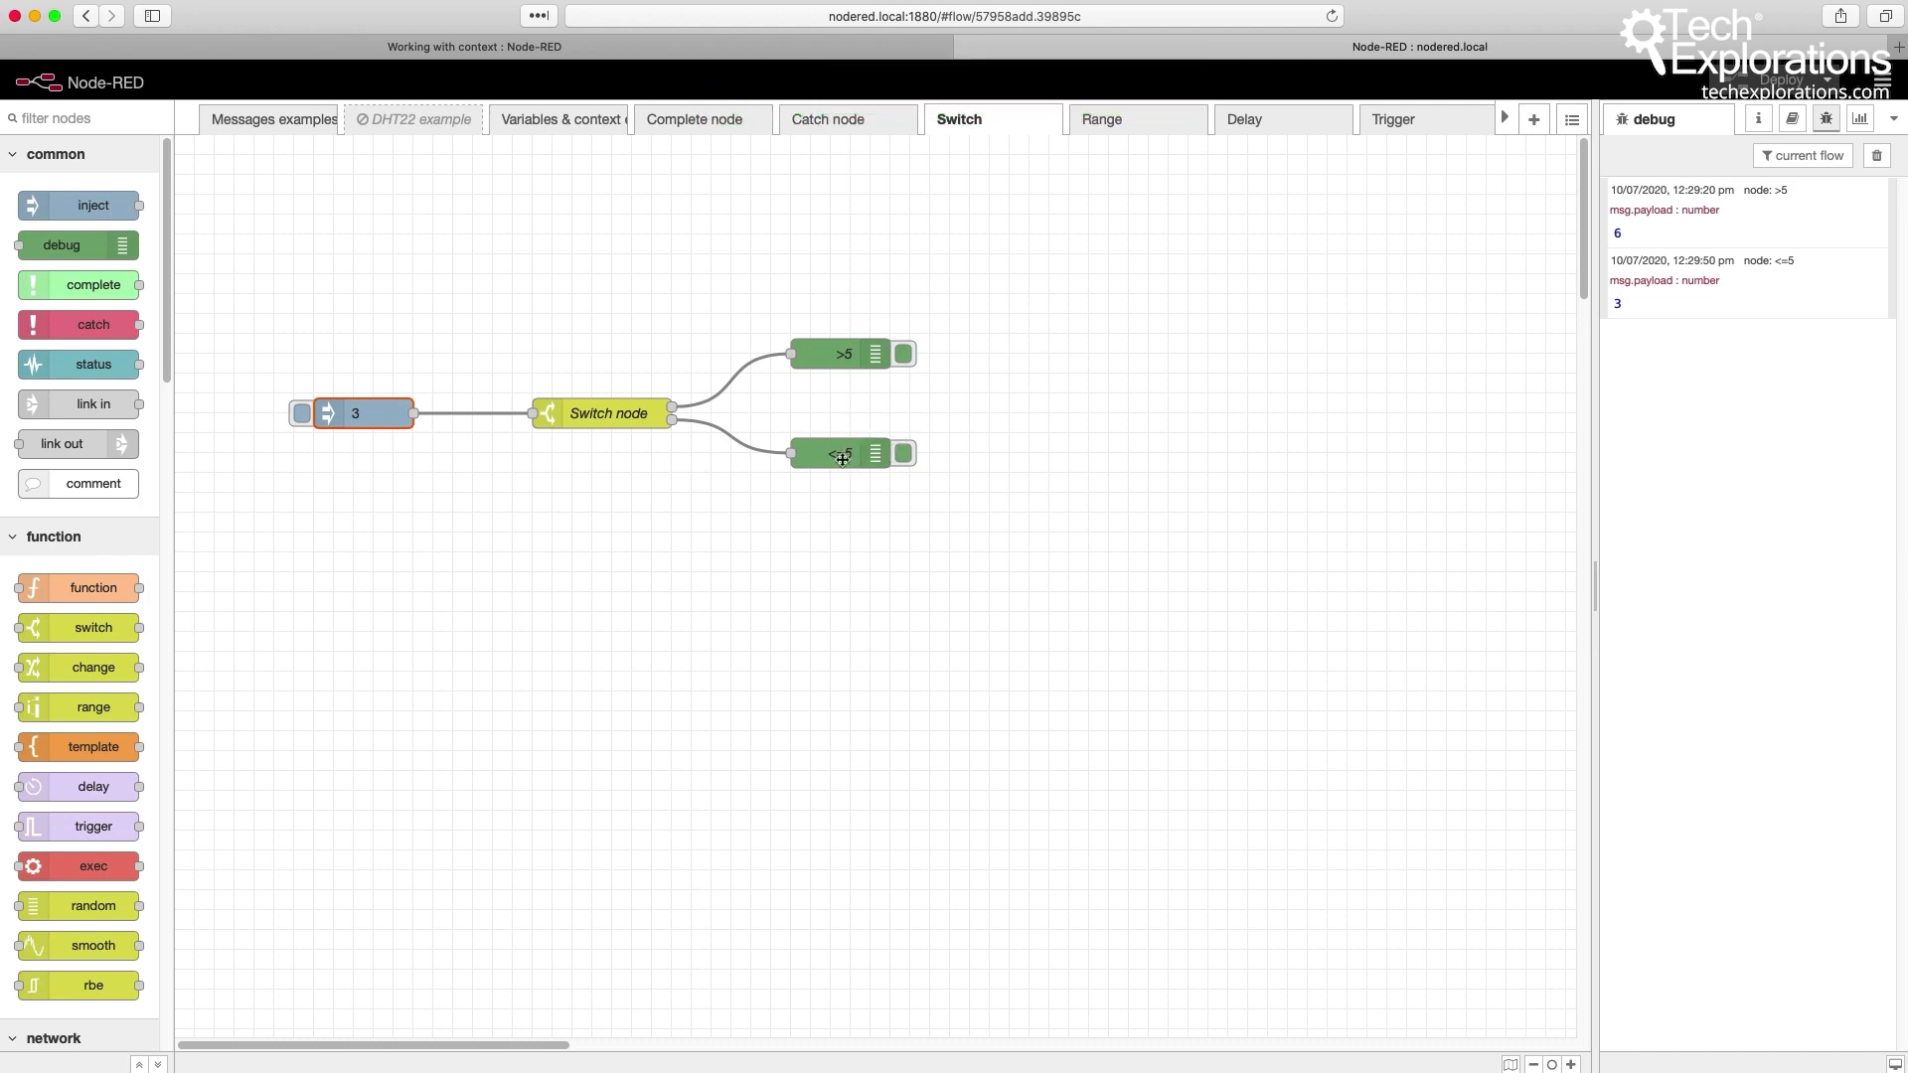
pyautogui.click(836, 453)
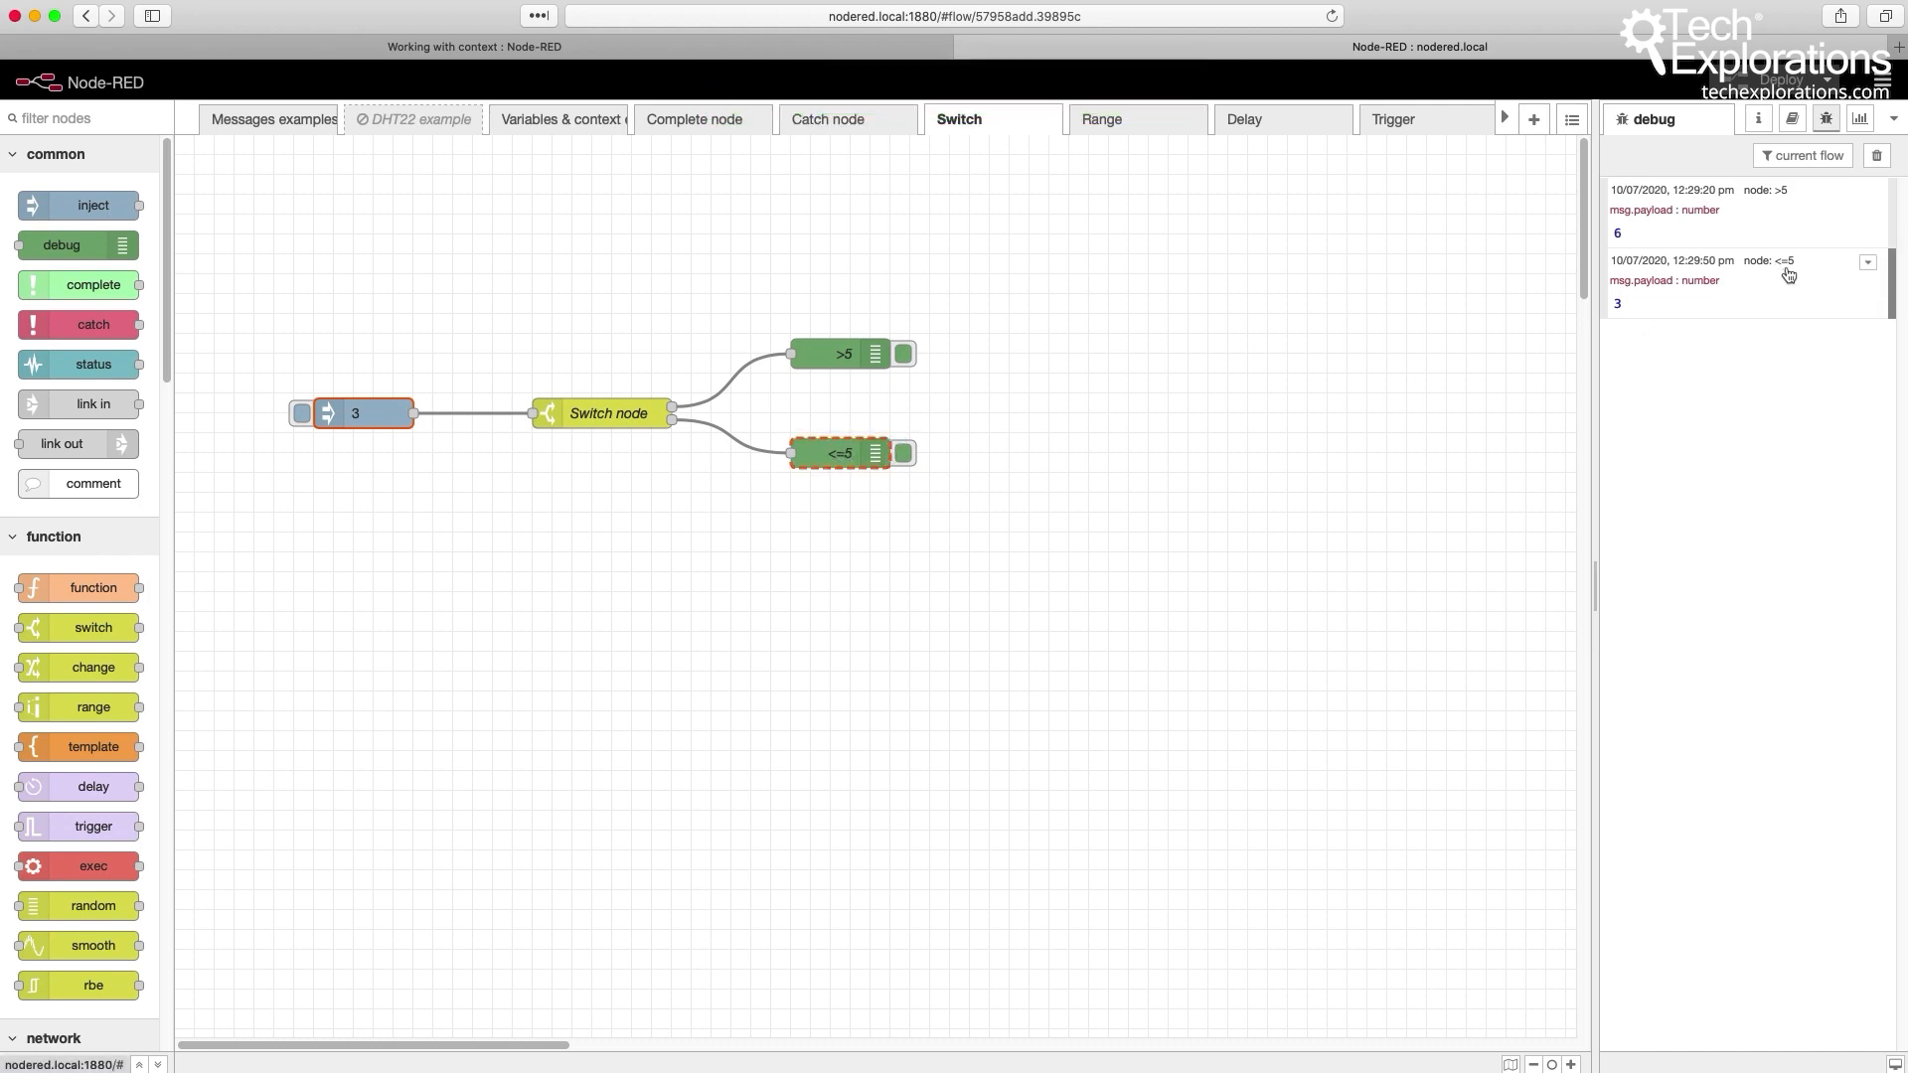
pyautogui.click(606, 340)
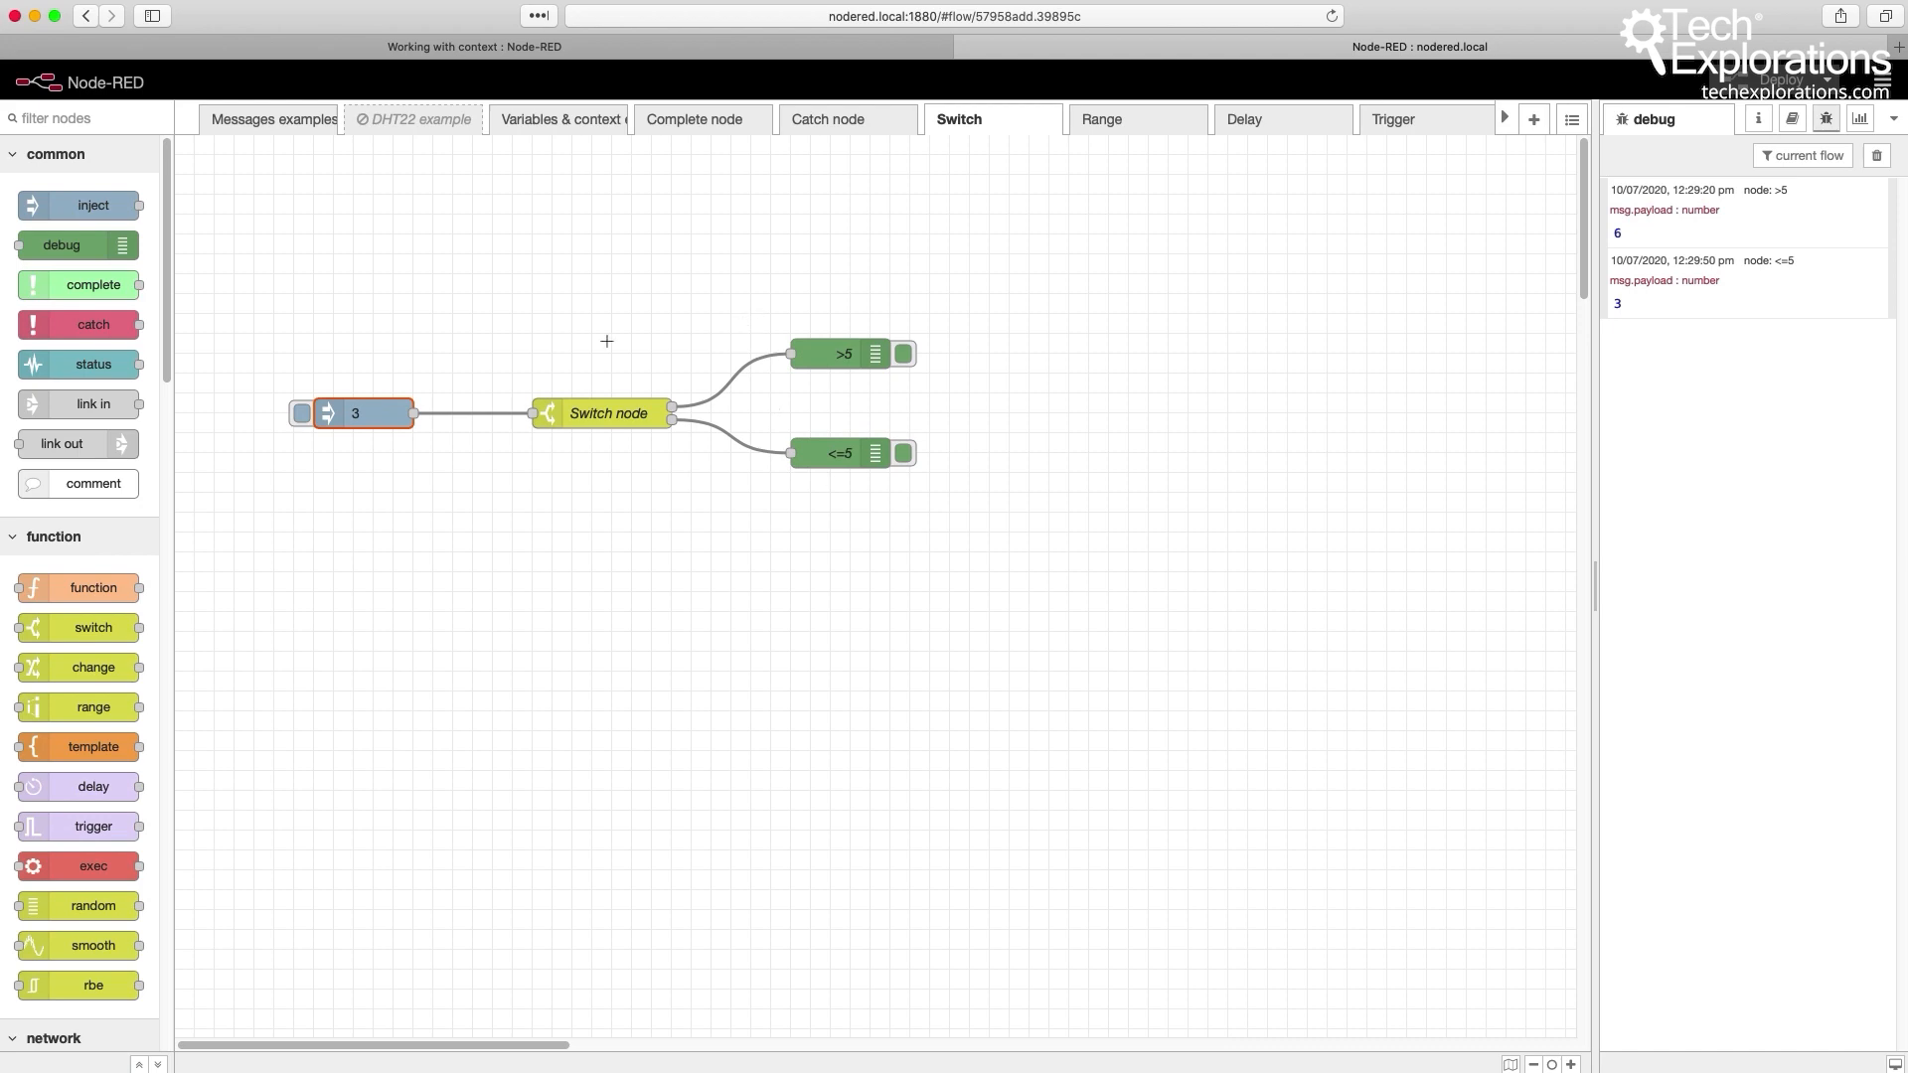
pyautogui.moveTo(783, 270)
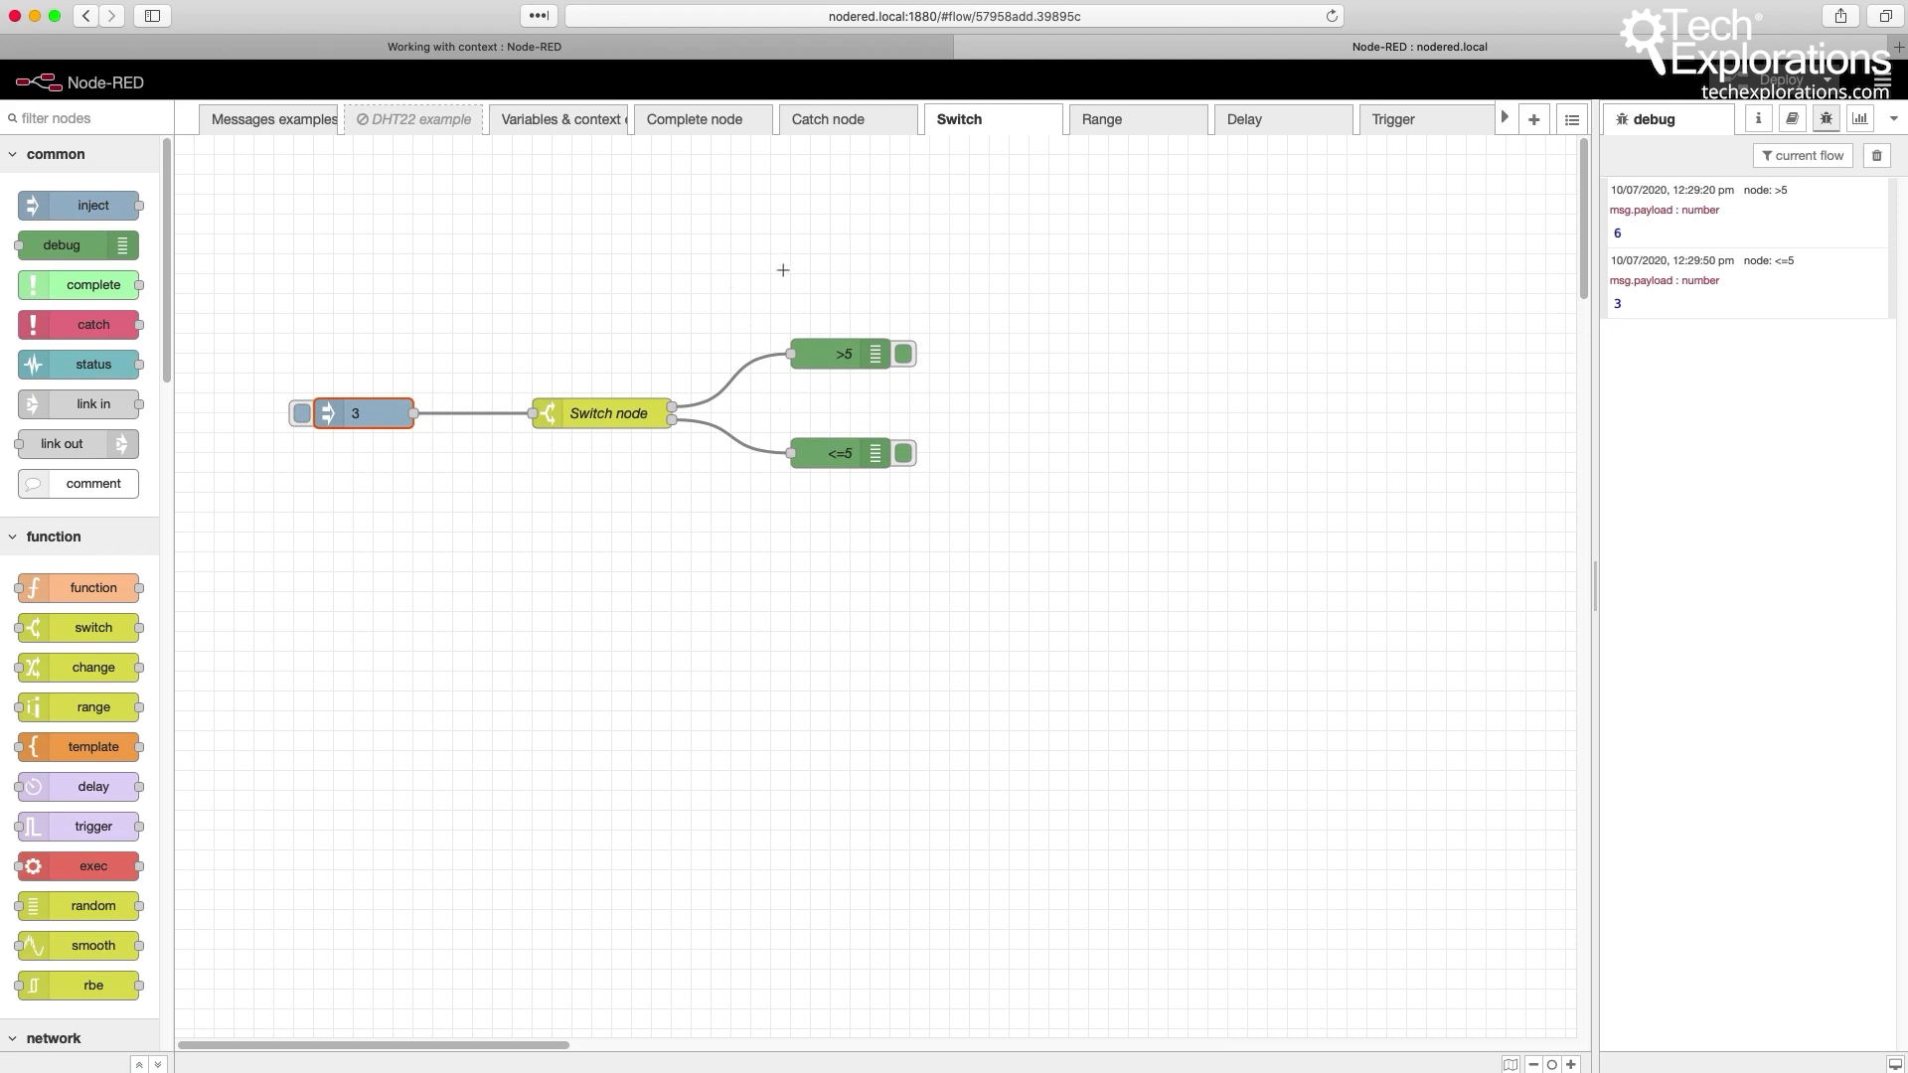
pyautogui.moveTo(598, 419)
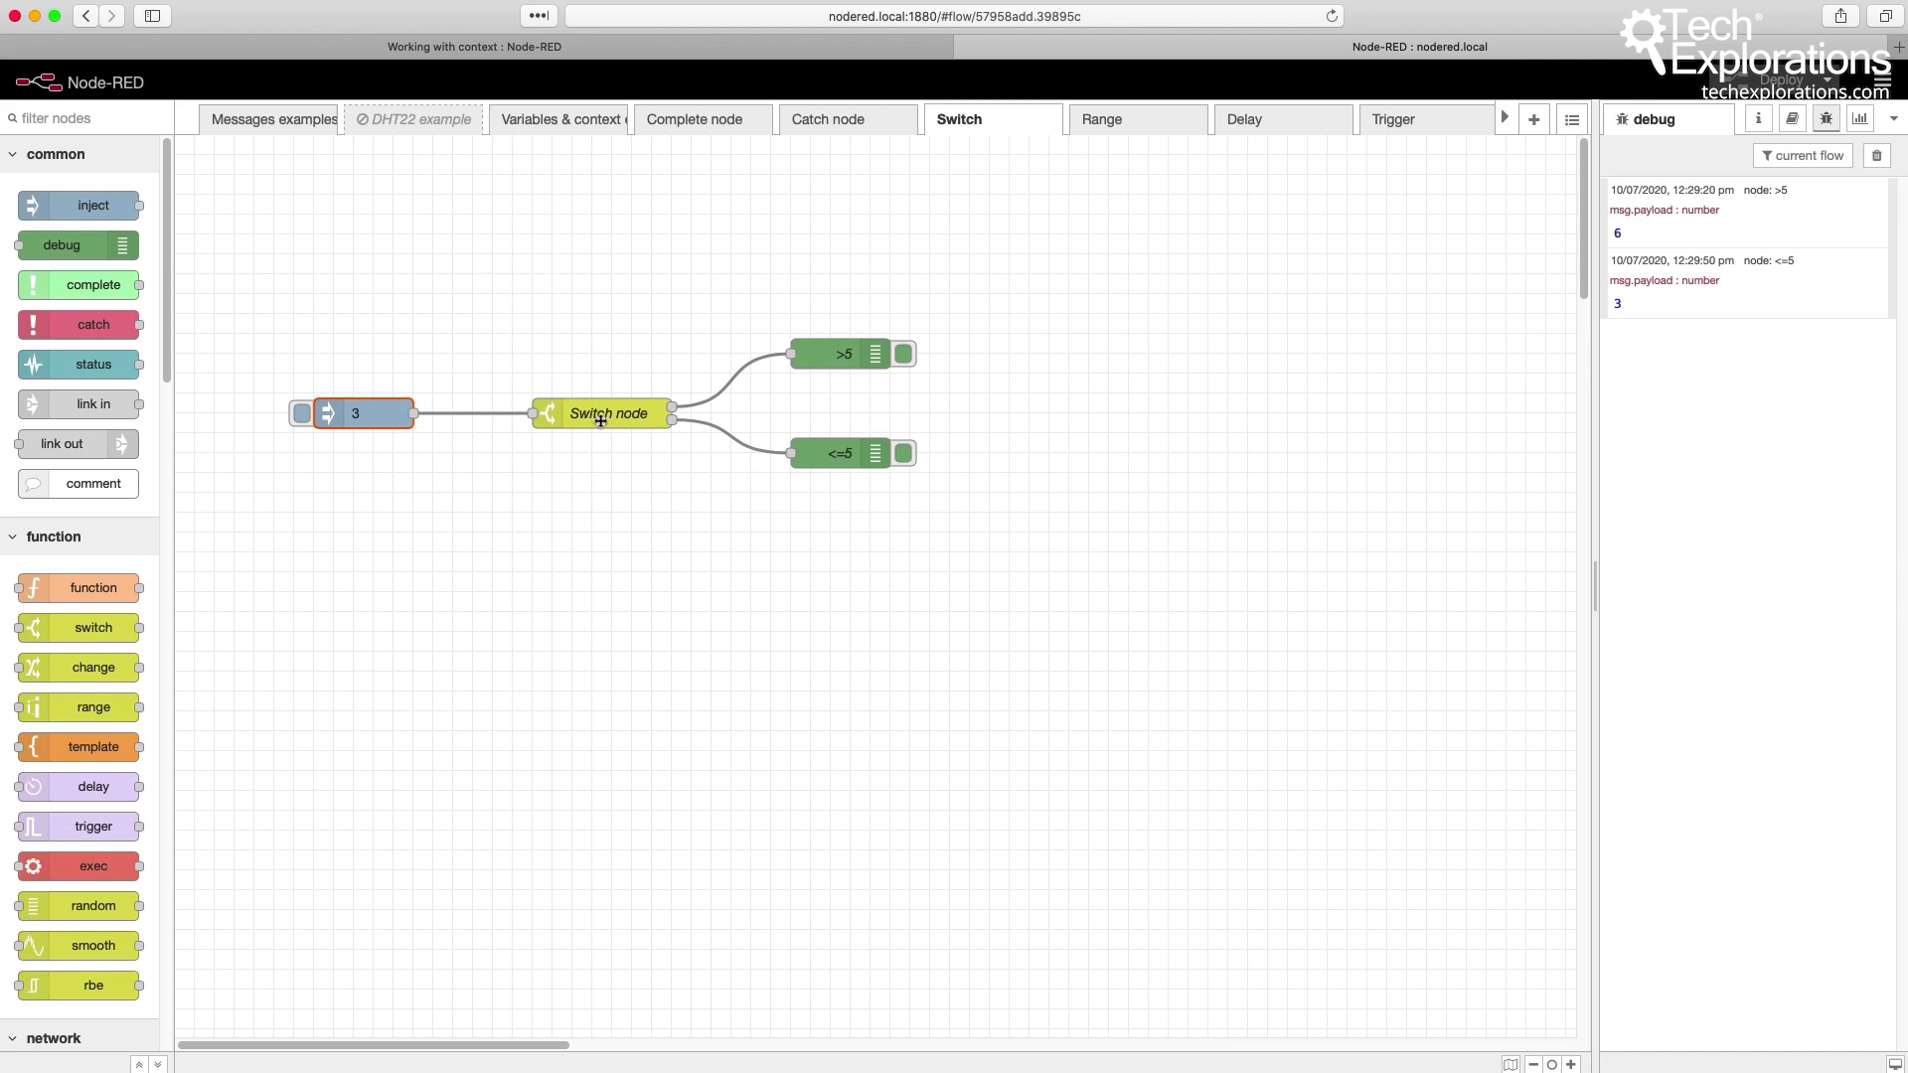